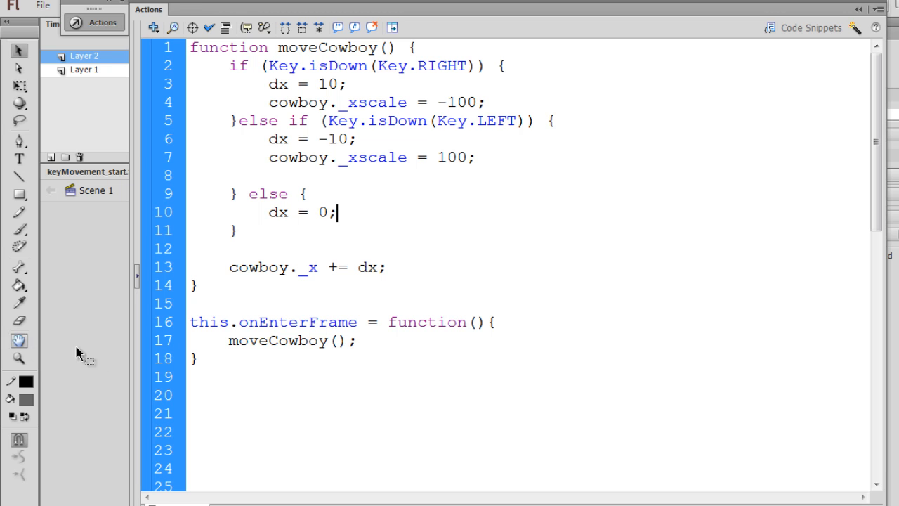
Step: Test the movie, running the cowboy left and right with the arrow keys, then return to the code
{"action": "key", "text": "ctrl+Return"}
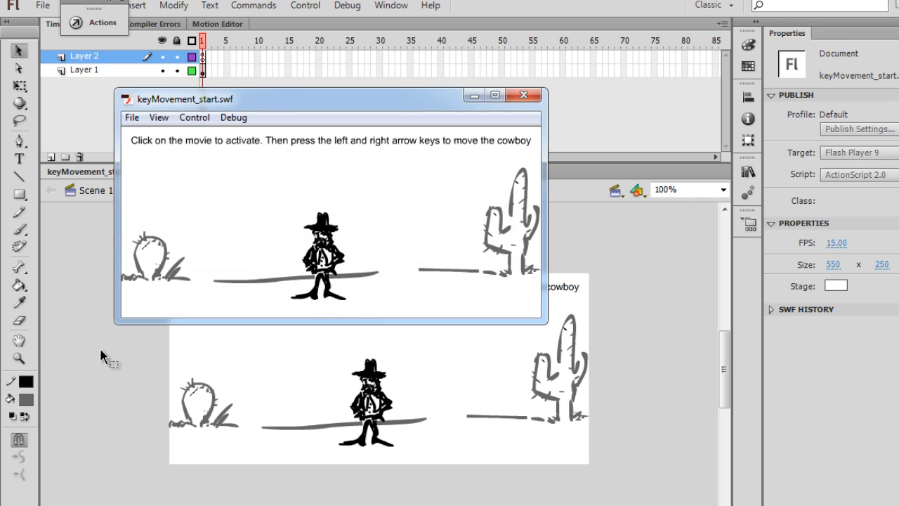
{"action": "key", "text": "Right"}
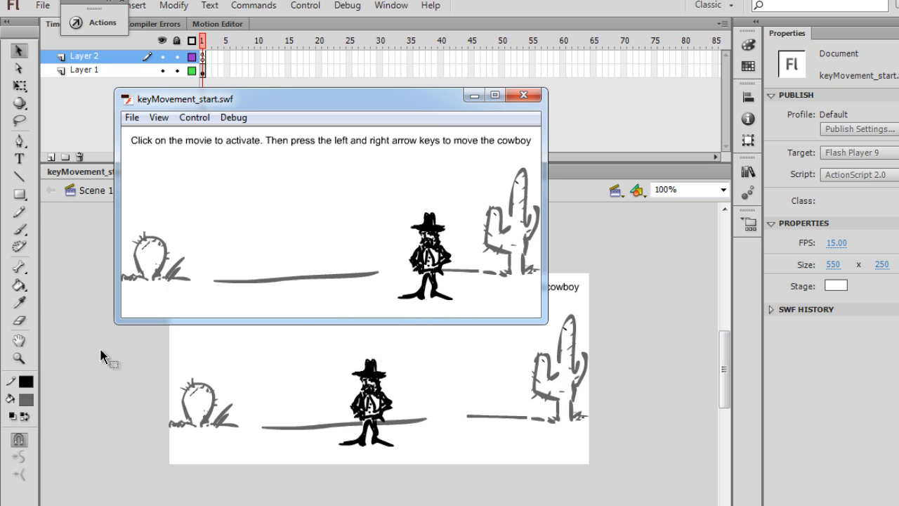
{"action": "key", "text": "Left"}
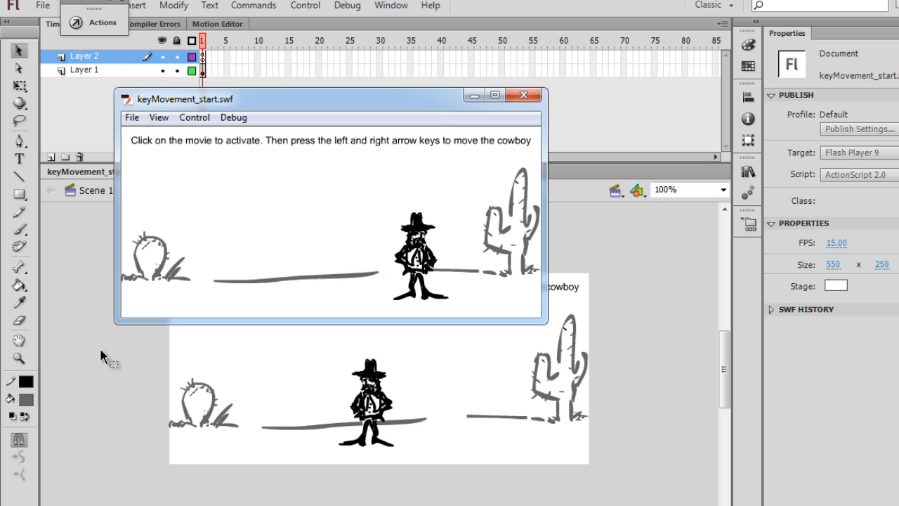
{"action": "key", "text": "Right"}
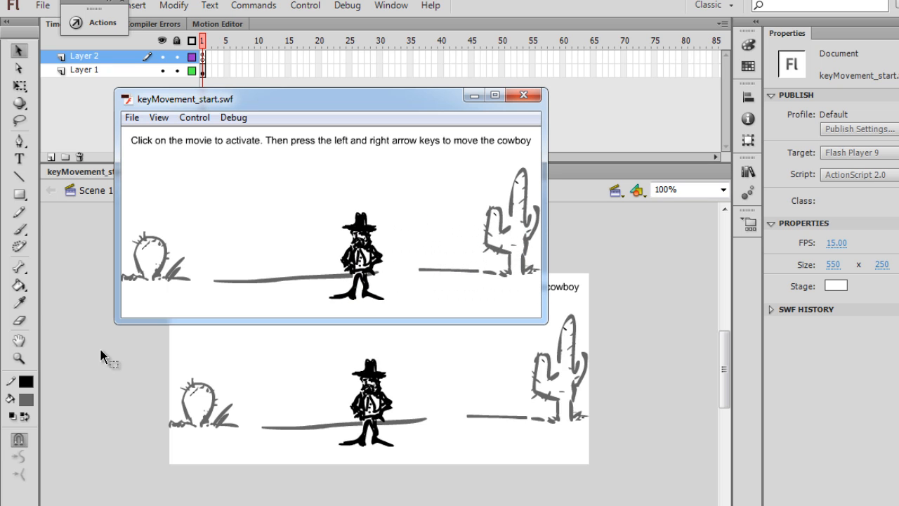
{"action": "key", "text": "Left"}
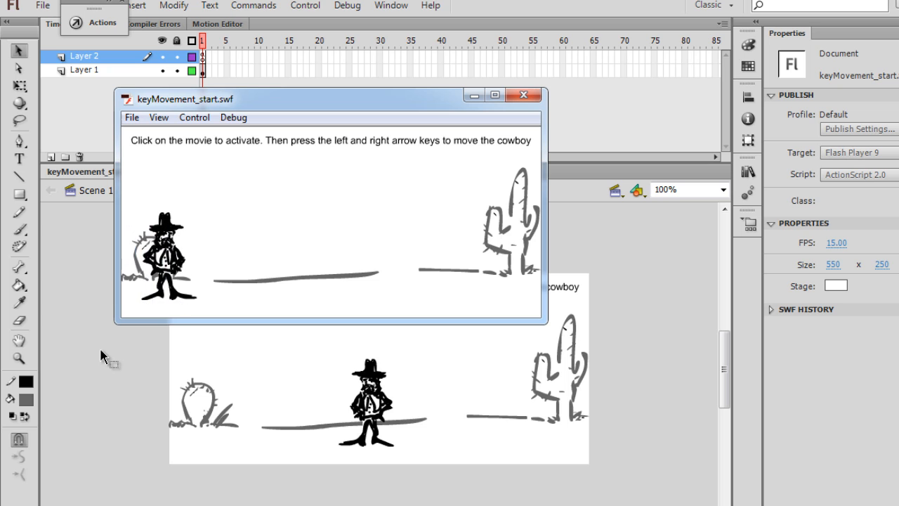
{"action": "key", "text": "Right"}
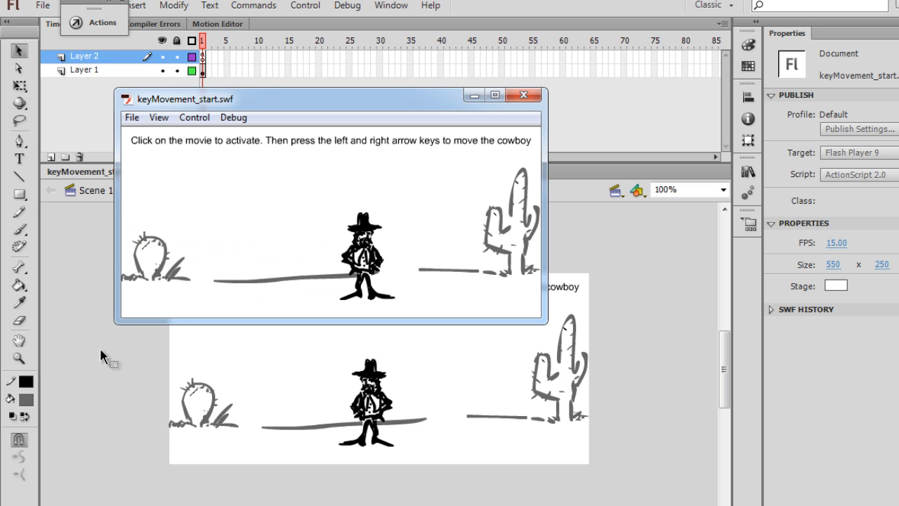
{"action": "key", "text": "right"}
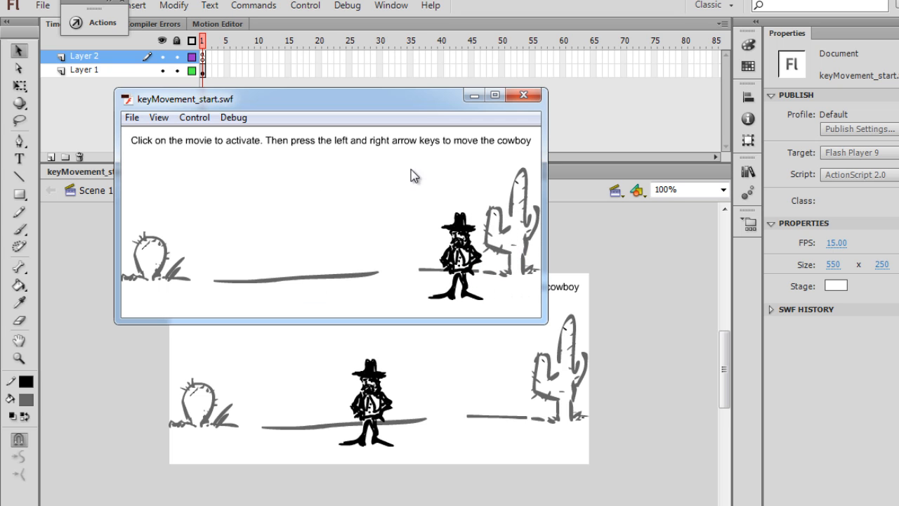
{"action": "left_click", "coordinate": [522, 95]}
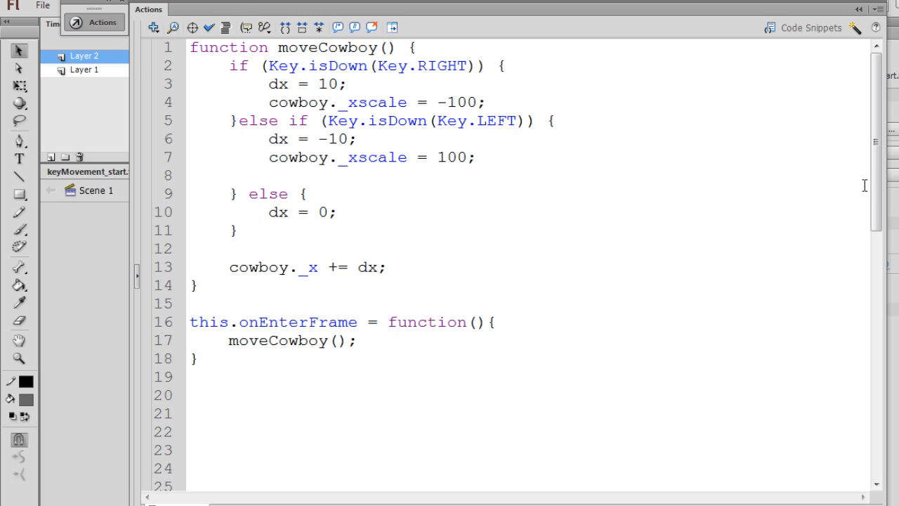
Step: Add the boundary check 'if (cowboy._x < 30) cowboy._x = 30;' after cowboy._x += dx in moveCowboy
{"action": "scroll", "scroll_direction": "down", "scroll_amount": 3}
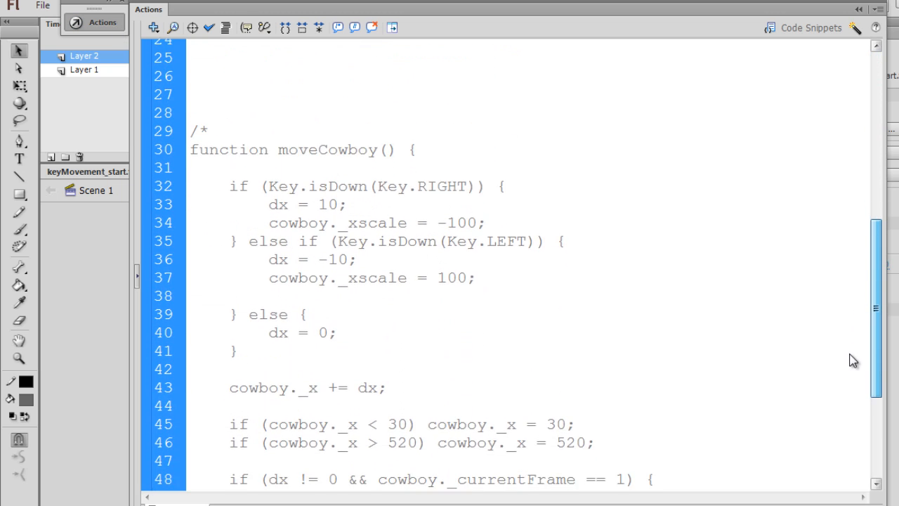
{"action": "scroll", "scroll_direction": "down", "scroll_amount": 3}
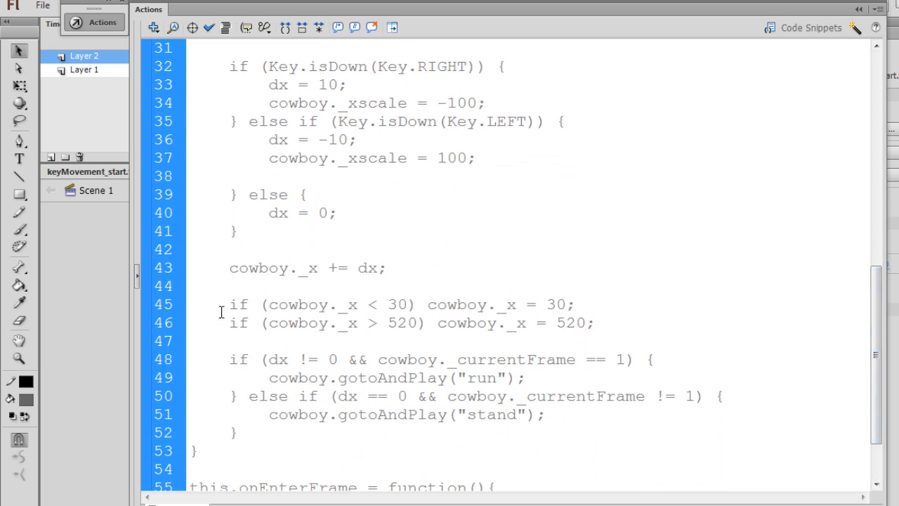
{"action": "left_click_drag", "start_coordinate": [228, 303], "coordinate": [593, 321]}
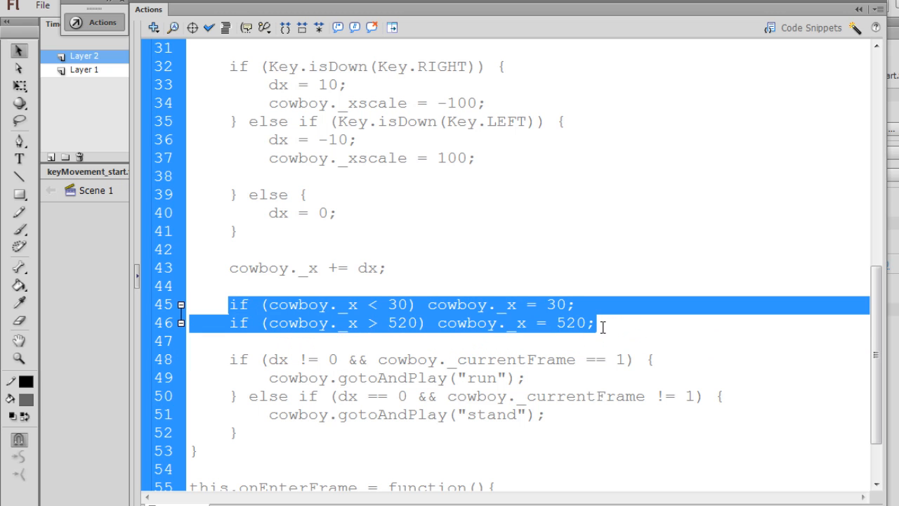
{"action": "mouse_move", "coordinate": [875, 349]}
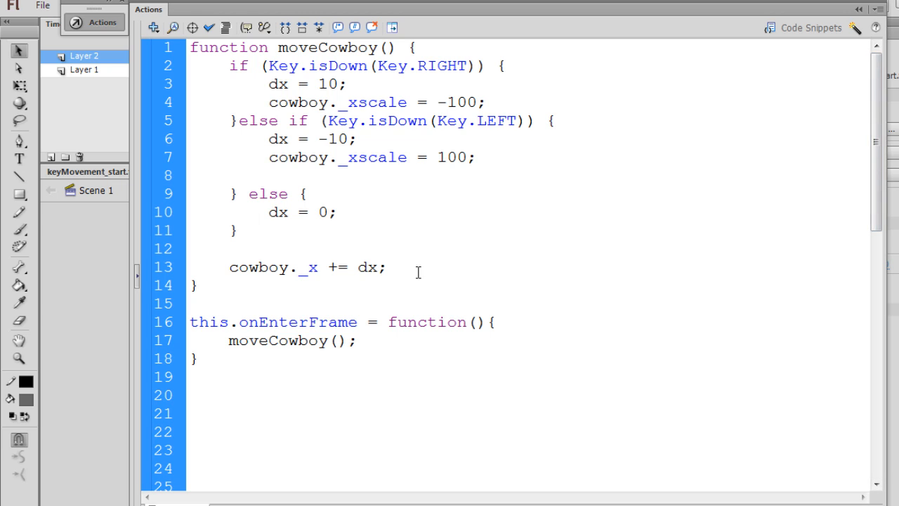
{"action": "type", "text": "if (cowboy._x < 30) cowboy._x = 30;"}
{"action": "type", "text": "if (cowboy._x > 520) cowboy._x = 520;"}
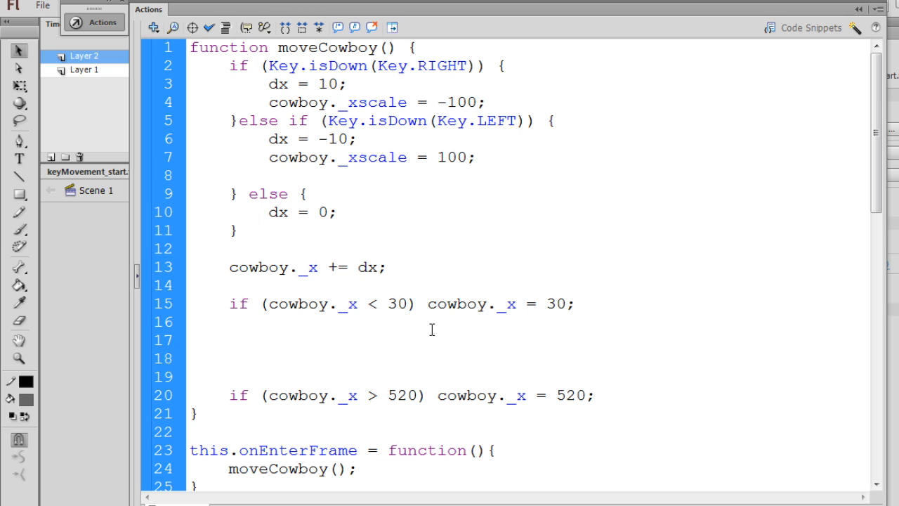
Step: Rewrite the first boundary if with braces around 'cowboy._x = 30;' to explain the form
{"action": "type", "text": "{"}
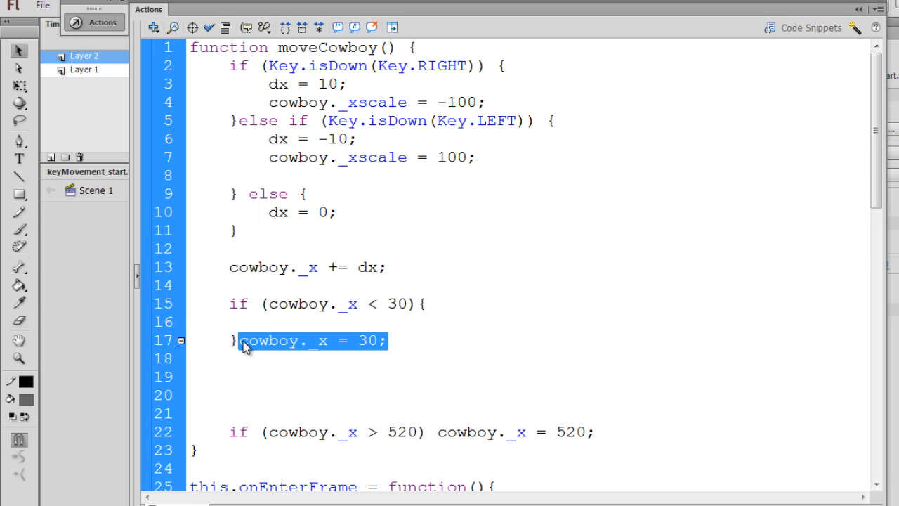
{"action": "key", "text": "Delete"}
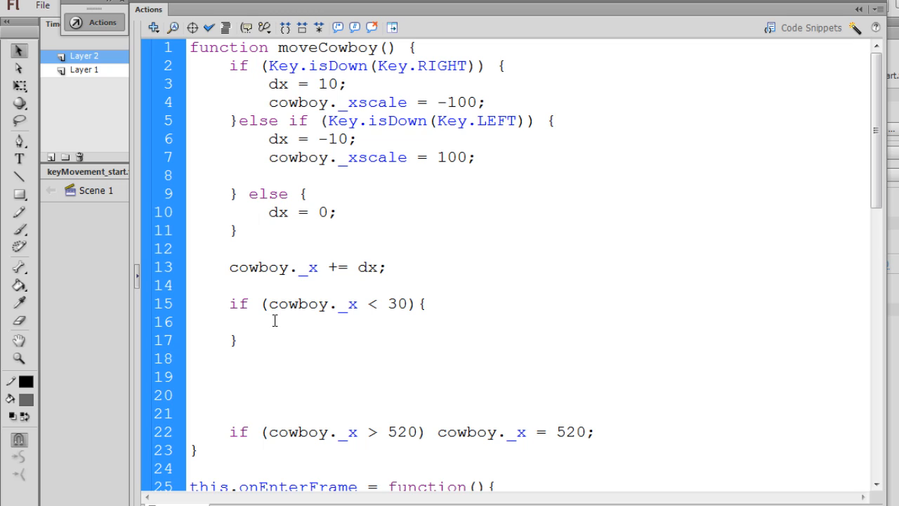
{"action": "type", "text": "cowboy._x = 30;"}
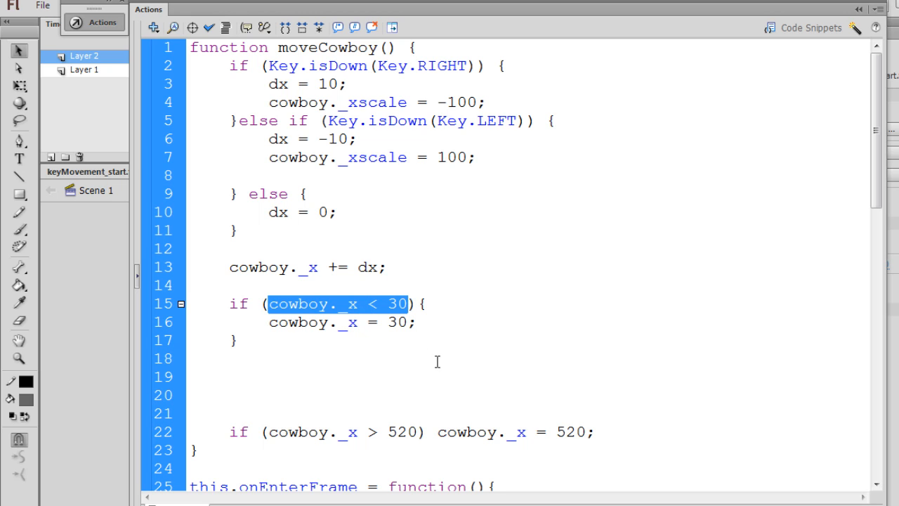
{"action": "left_click", "coordinate": [379, 303]}
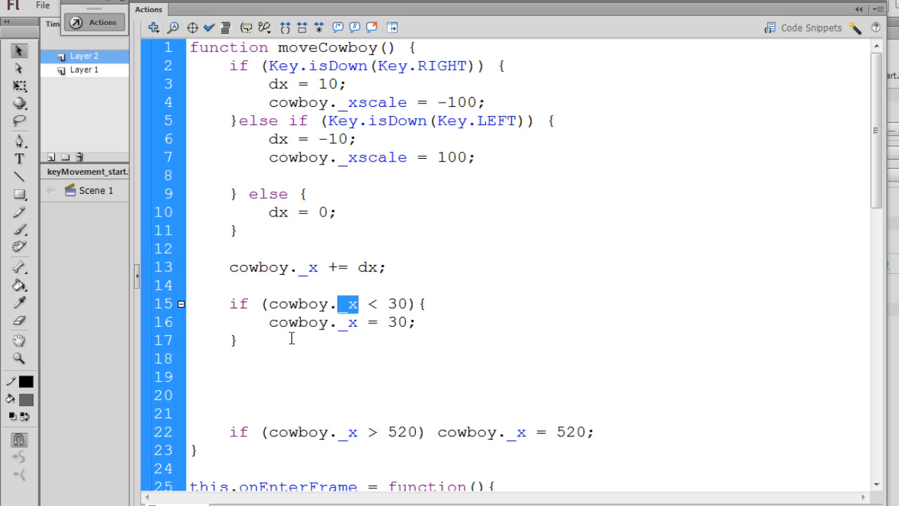
Step: Revert to single-line ifs and keep the two boundary checks on consecutive lines
{"action": "double_click", "coordinate": [312, 321]}
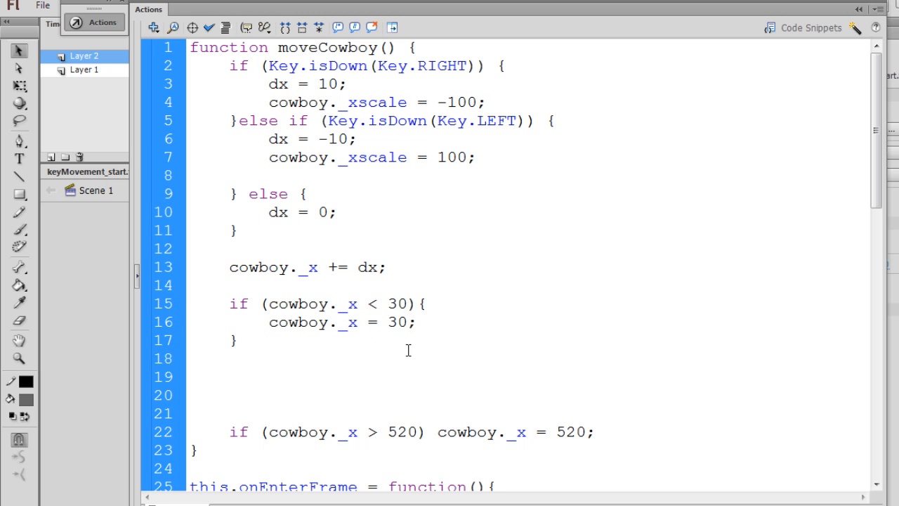
{"action": "left_click", "coordinate": [236, 340]}
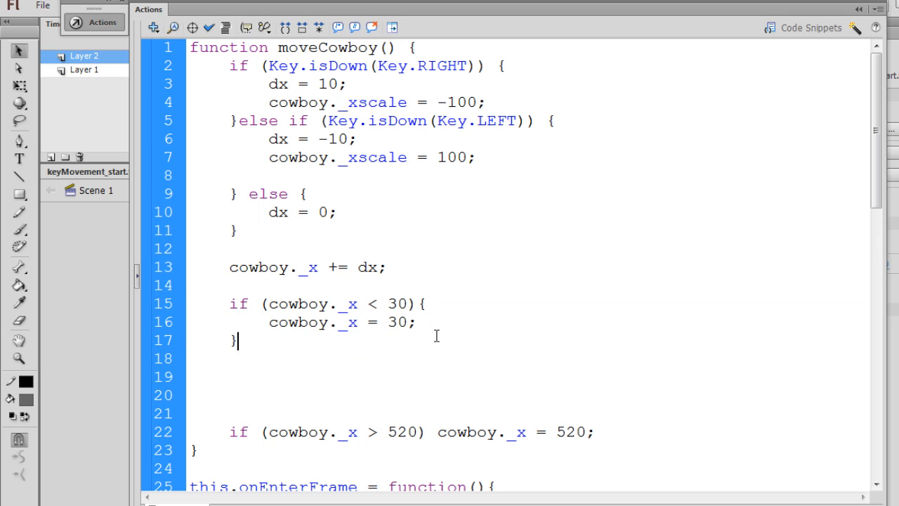
{"action": "left_click", "coordinate": [270, 322]}
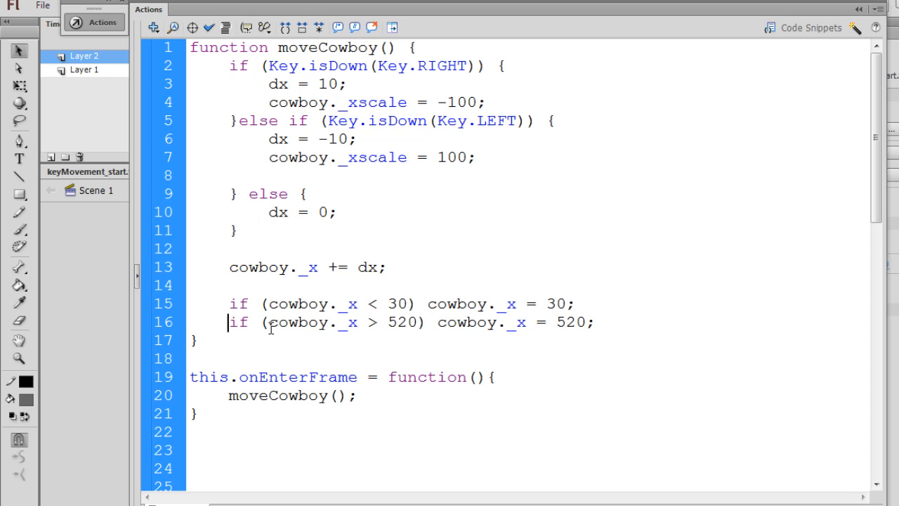
{"action": "left_click", "coordinate": [596, 322]}
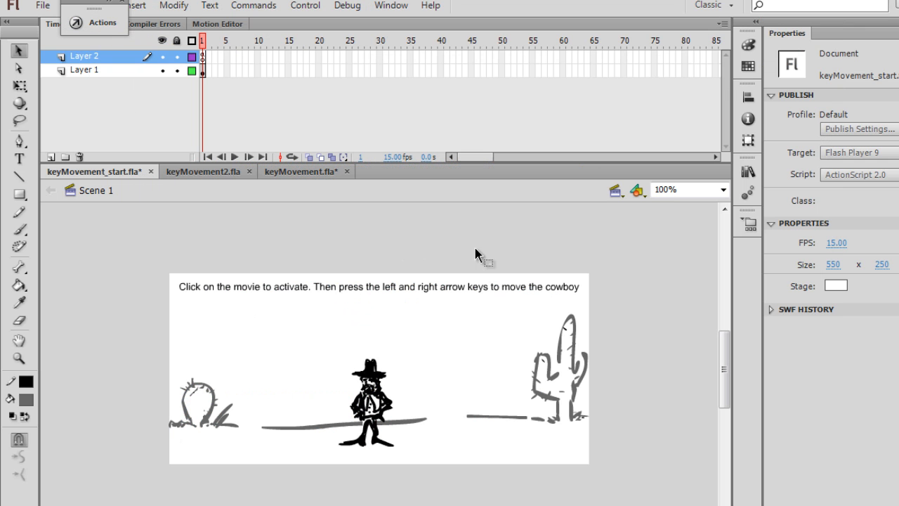
{"action": "mouse_move", "coordinate": [832, 273]}
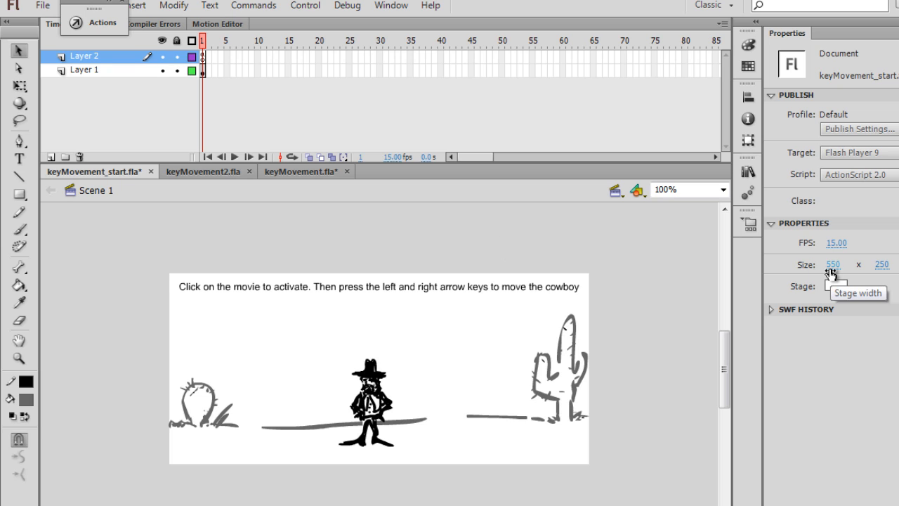
{"action": "mouse_move", "coordinate": [317, 351]}
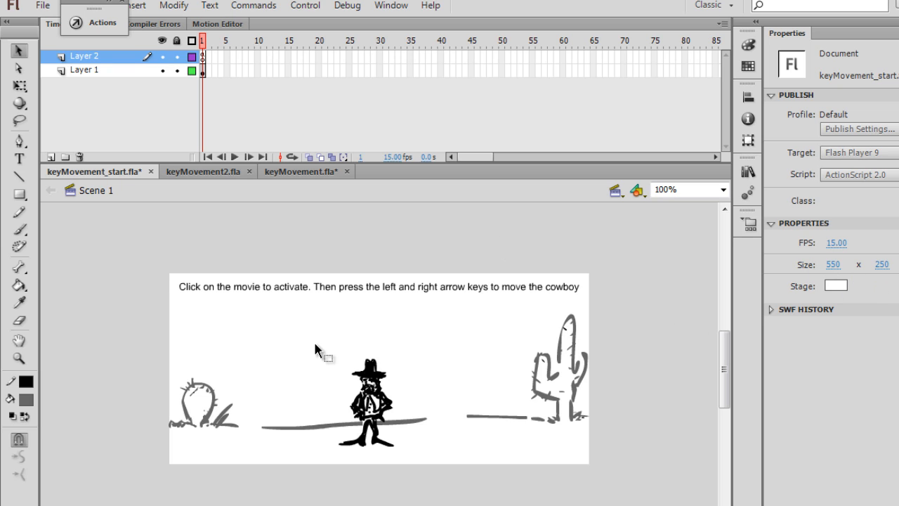
{"action": "mouse_move", "coordinate": [587, 320]}
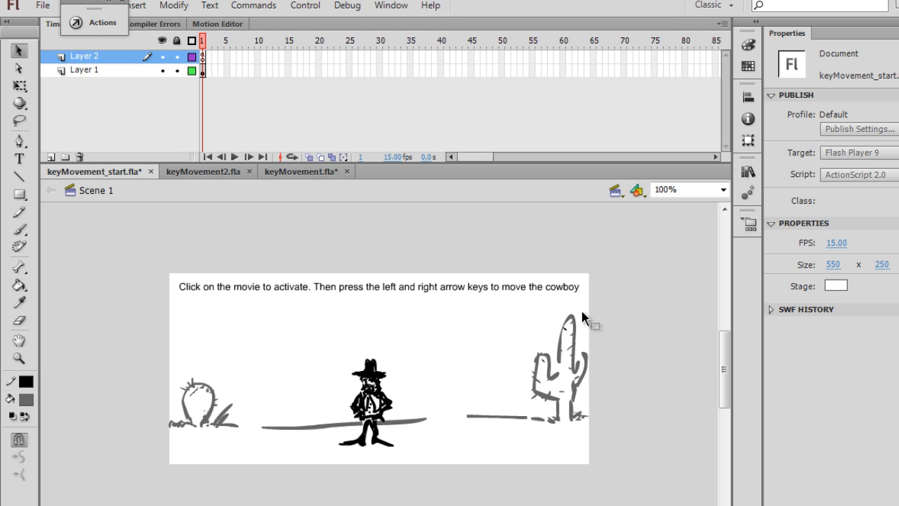
Step: Leave the Actions panel and bring the 550-wide cowboy stage into view
{"action": "left_click", "coordinate": [95, 22]}
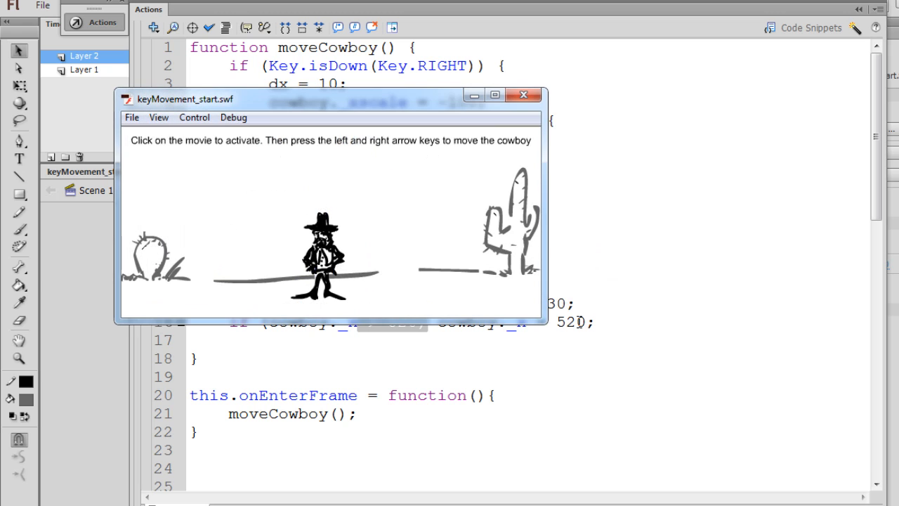
Step: Run the cowboy to the stage edge to confirm it stops, then close the test movie
{"action": "key", "text": "Right"}
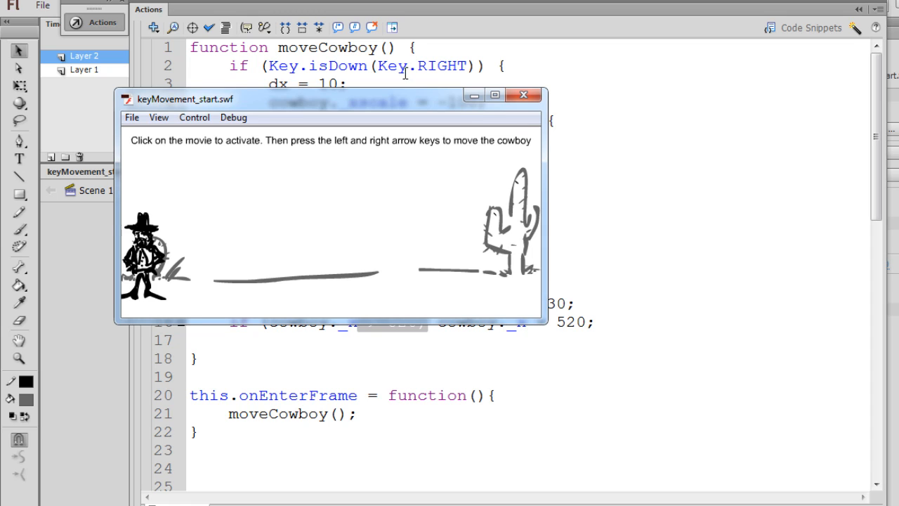
{"action": "left_click_drag", "start_coordinate": [330, 98], "coordinate": [457, 110]}
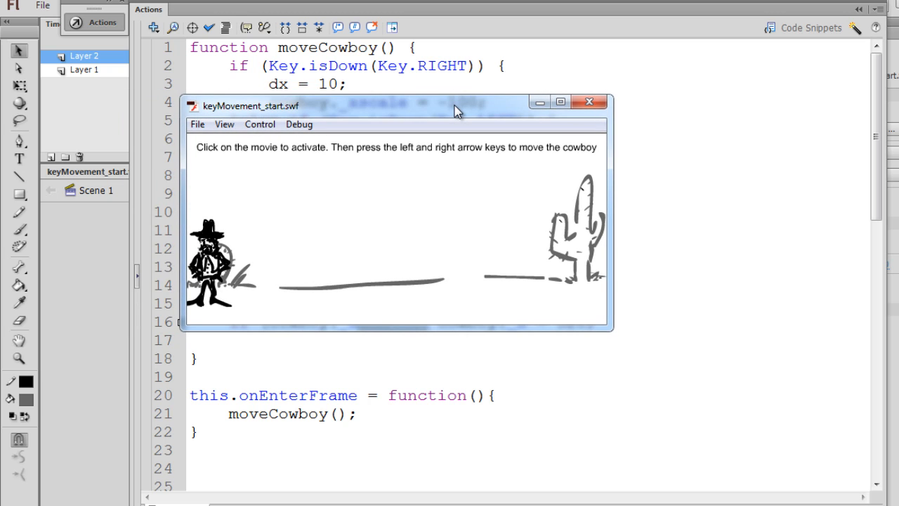
{"action": "left_click", "coordinate": [588, 101]}
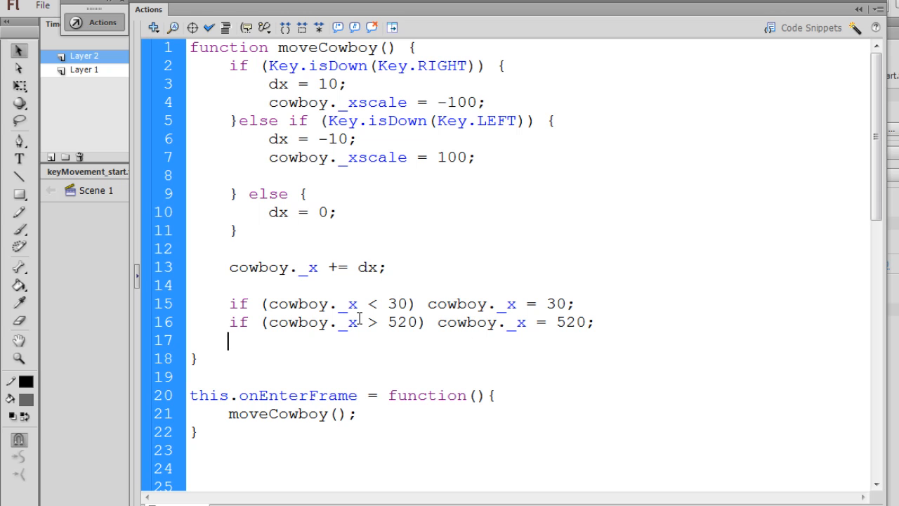
{"action": "mouse_move", "coordinate": [137, 279]}
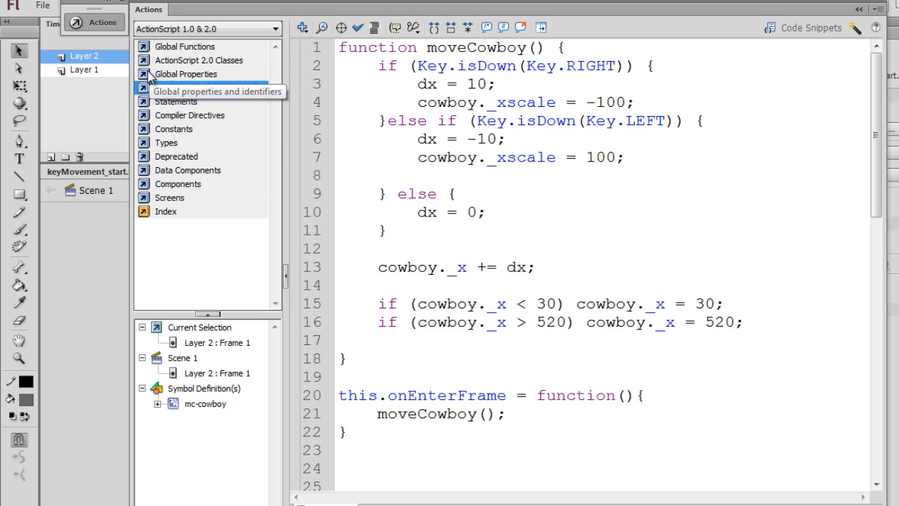
Step: Expand ActionScript 2.0 Classes > Movie > MovieClip > Properties in the Actions toolbox
{"action": "left_click", "coordinate": [198, 59]}
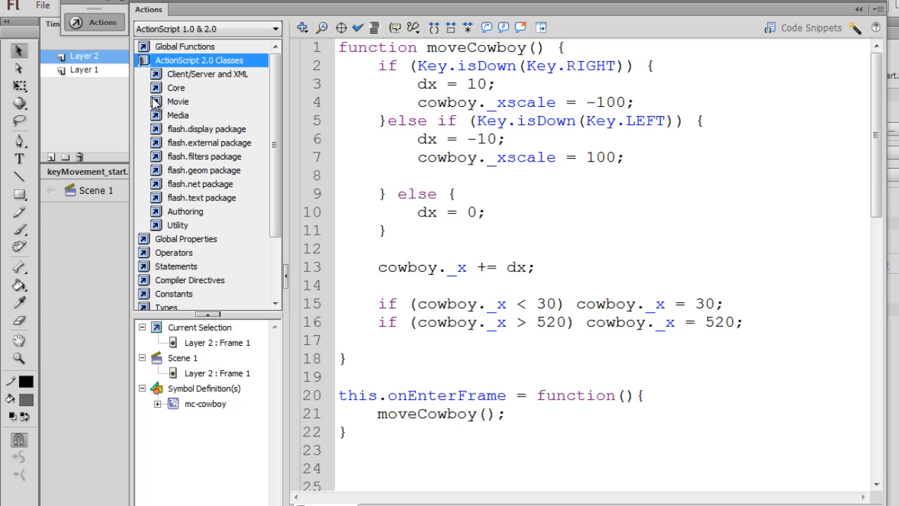
{"action": "left_click", "coordinate": [177, 101]}
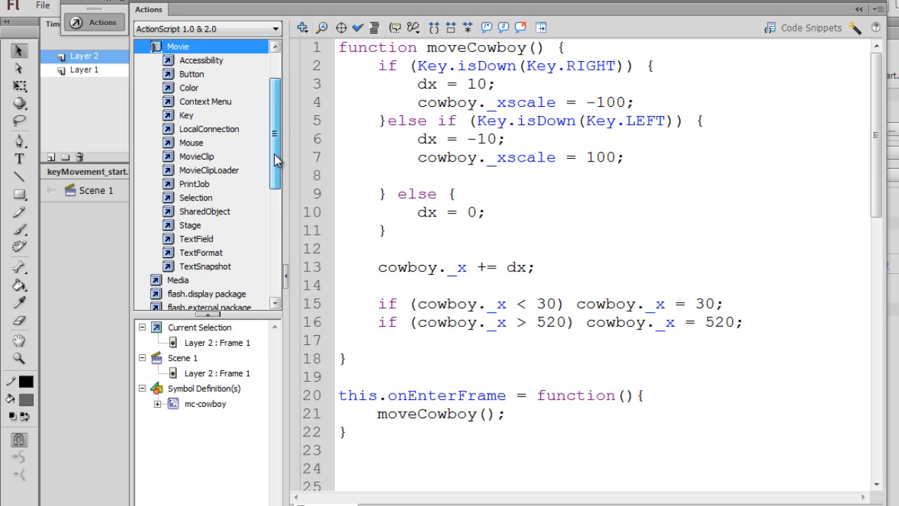
{"action": "left_click", "coordinate": [197, 156]}
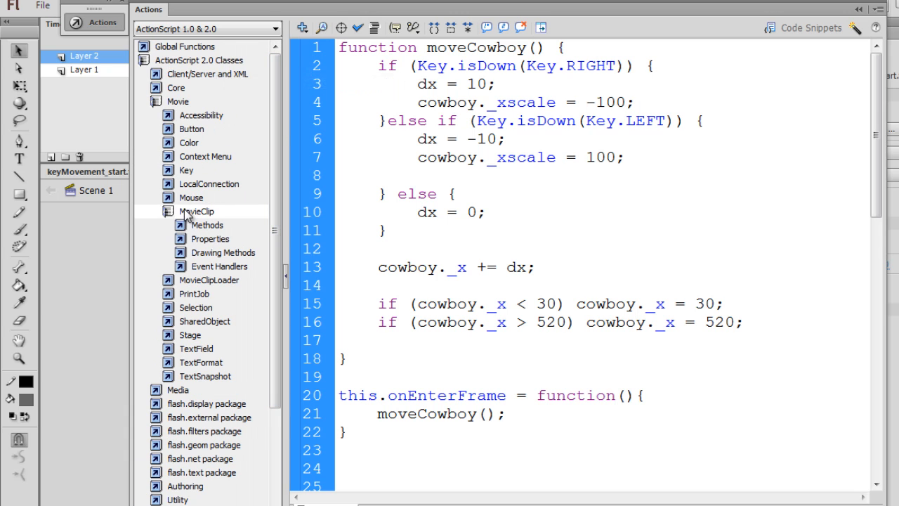
{"action": "mouse_move", "coordinate": [219, 244]}
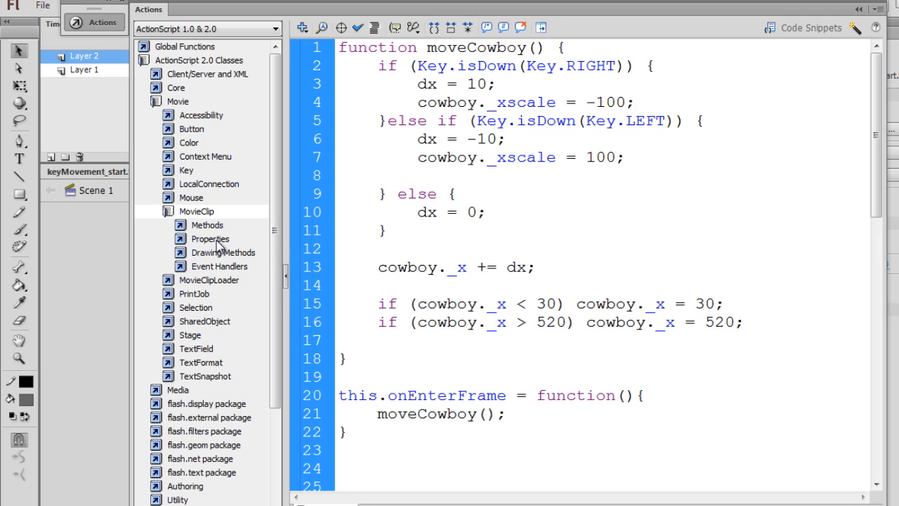
{"action": "mouse_move", "coordinate": [199, 278]}
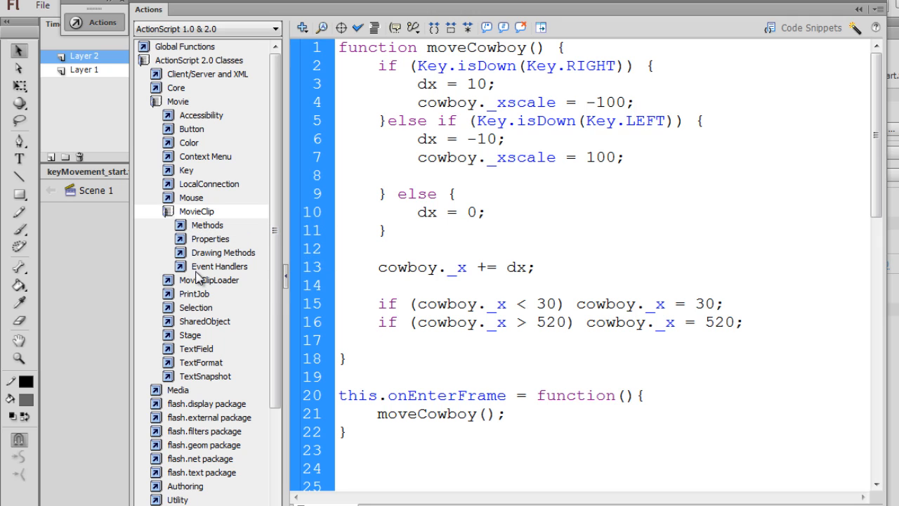
{"action": "left_click", "coordinate": [209, 239]}
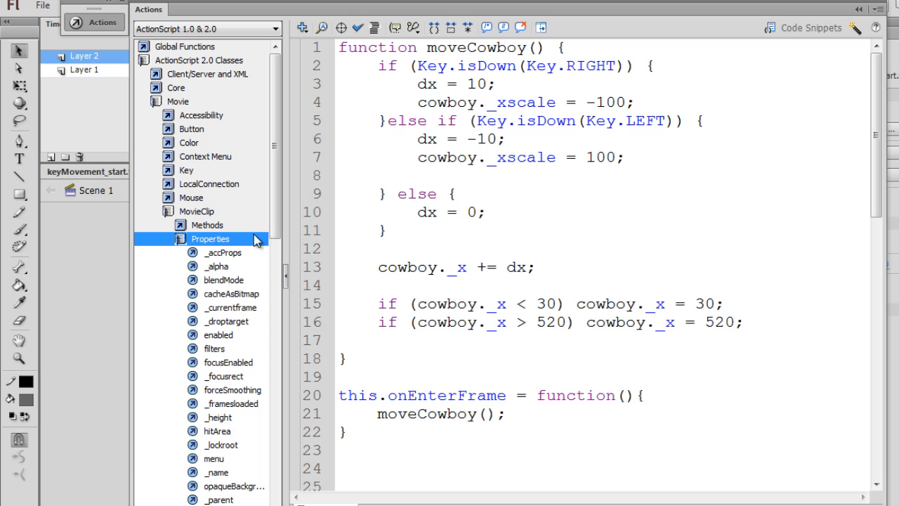
Step: Browse the MovieClip properties _xscale, _x, _y, _visible, _name and _focusrect, then return to the stage
{"action": "scroll", "scroll_direction": "down", "scroll_amount": 3}
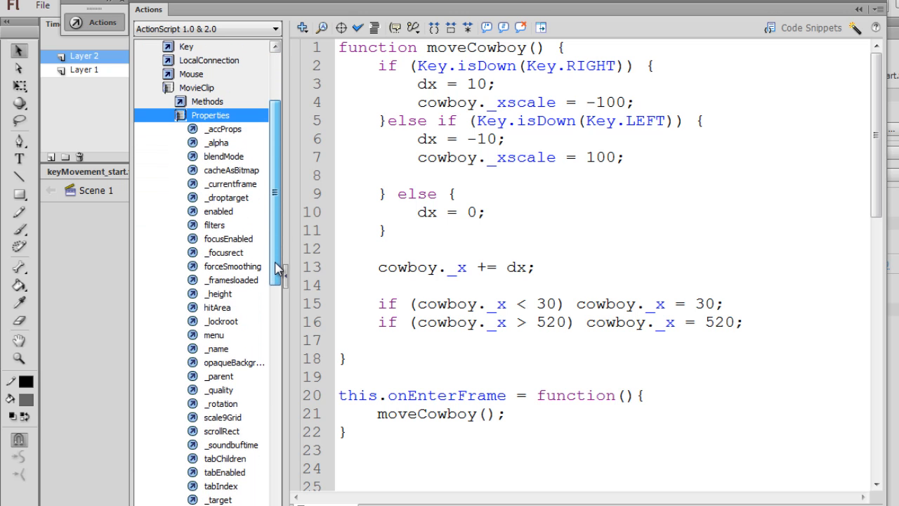
{"action": "scroll", "scroll_direction": "down", "scroll_amount": 3}
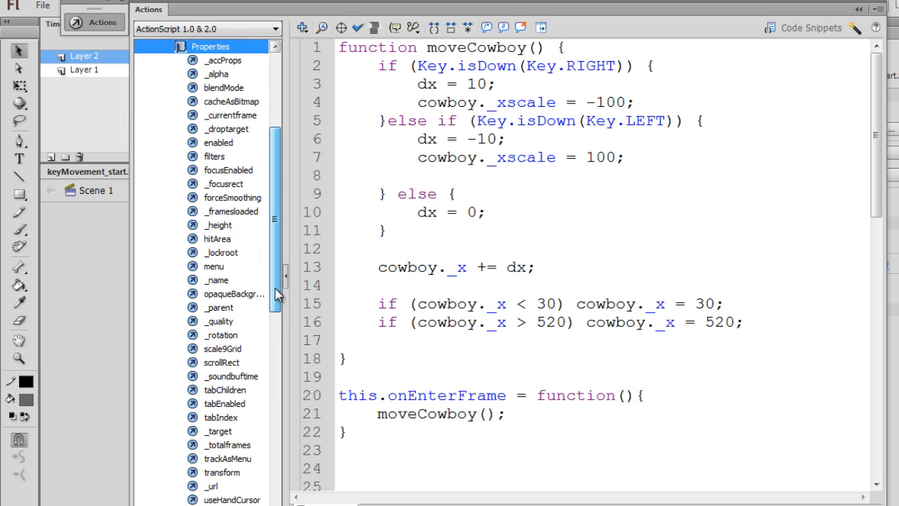
{"action": "scroll", "scroll_direction": "down", "scroll_amount": 3}
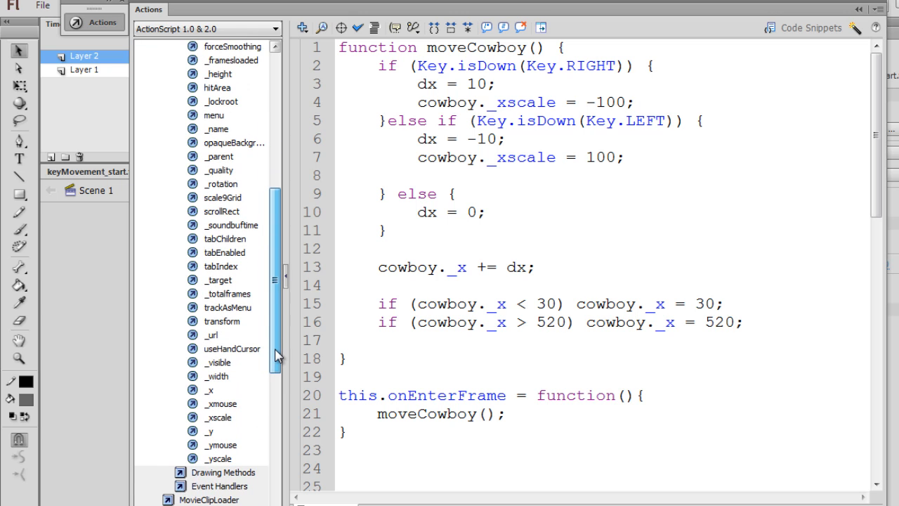
{"action": "left_click", "coordinate": [218, 417]}
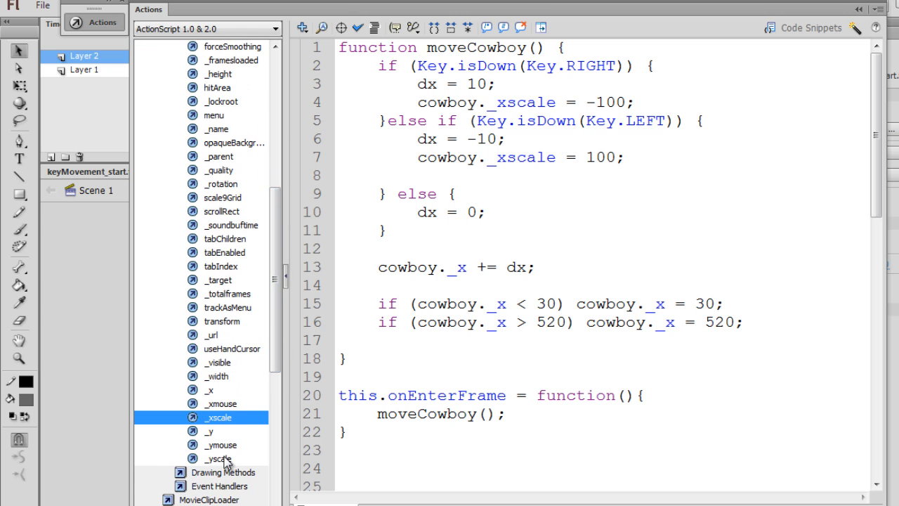
{"action": "left_click", "coordinate": [211, 390]}
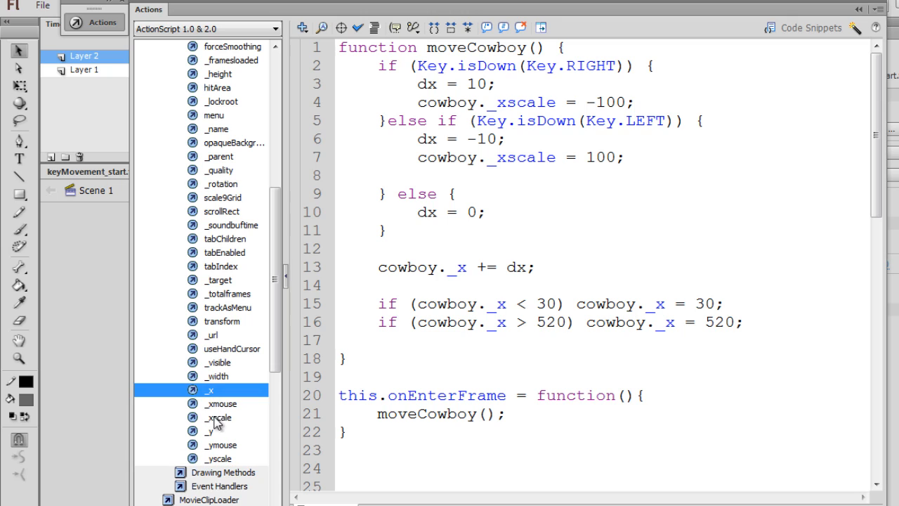
{"action": "left_click", "coordinate": [209, 430]}
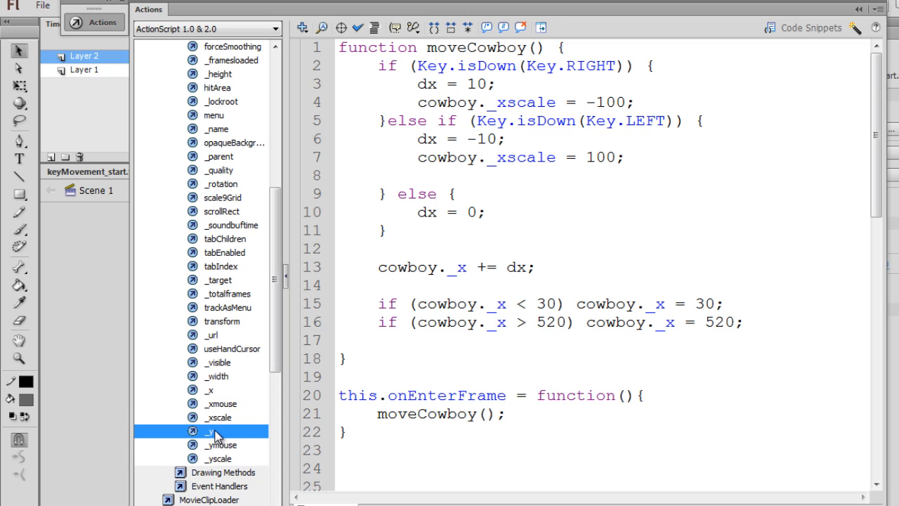
{"action": "mouse_move", "coordinate": [220, 384]}
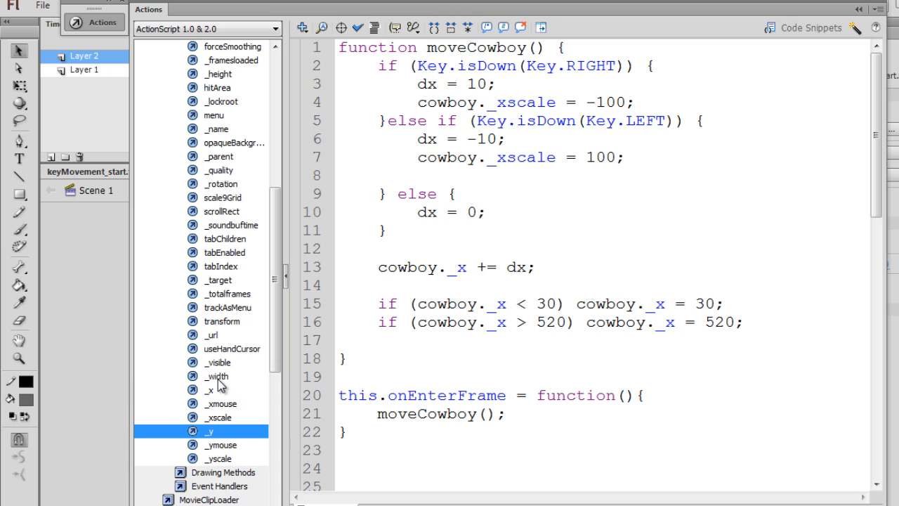
{"action": "left_click", "coordinate": [217, 363]}
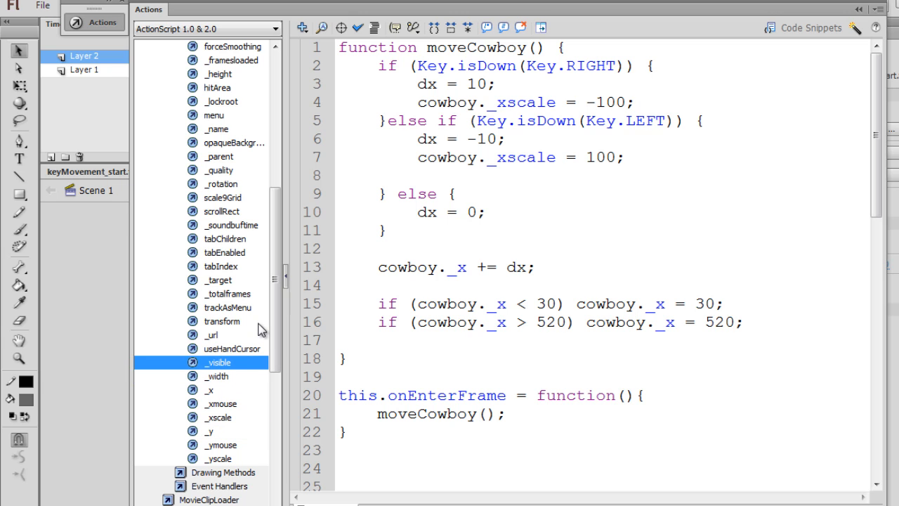
{"action": "scroll", "scroll_direction": "up", "scroll_amount": 3}
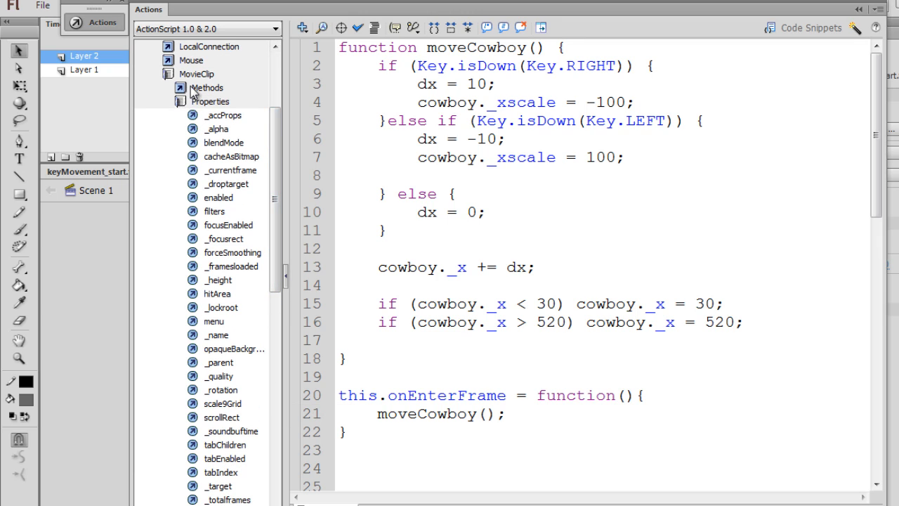
{"action": "left_click", "coordinate": [216, 334]}
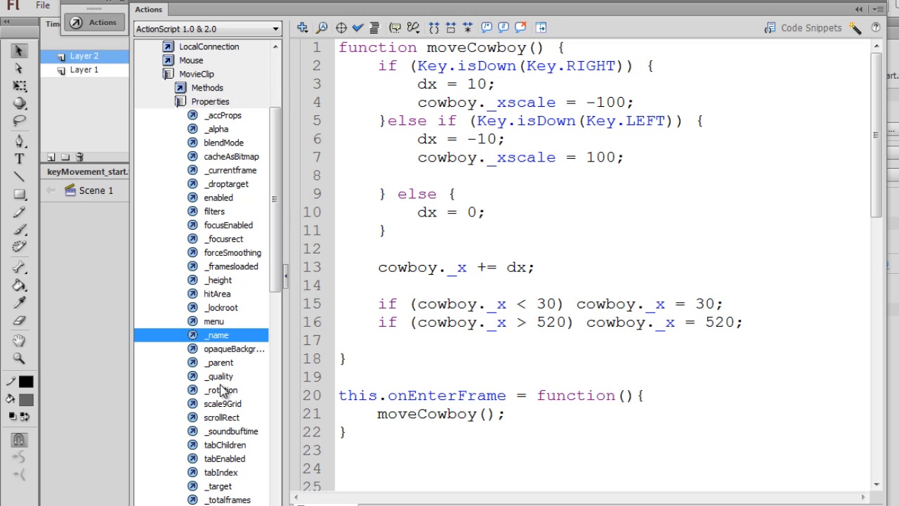
{"action": "left_click", "coordinate": [223, 238]}
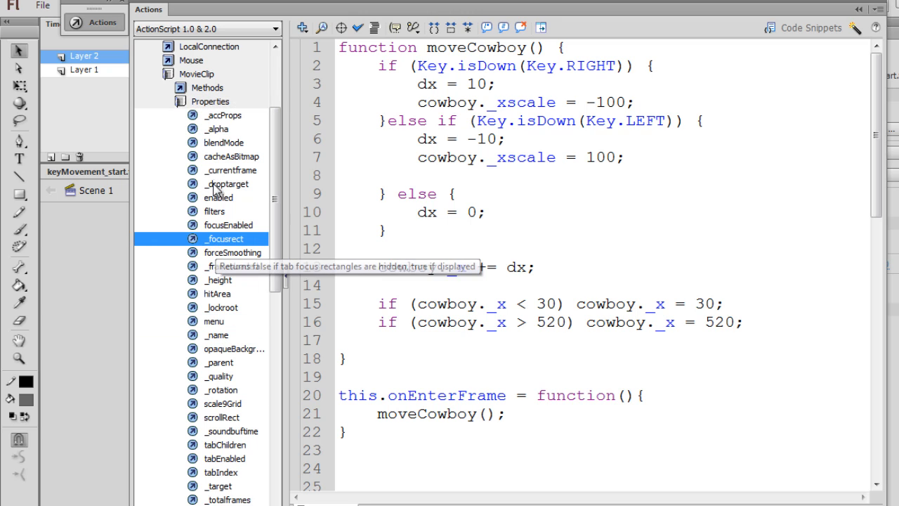
{"action": "left_click", "coordinate": [217, 129]}
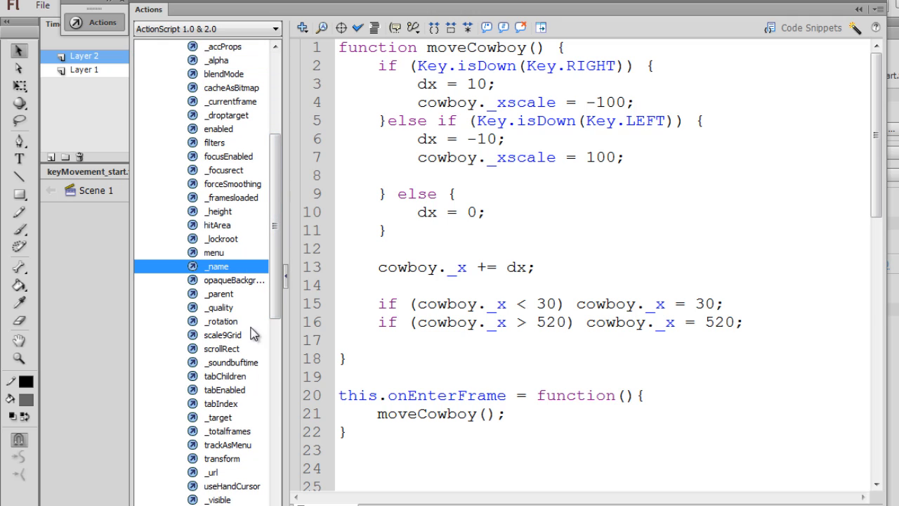
{"action": "left_click", "coordinate": [219, 294]}
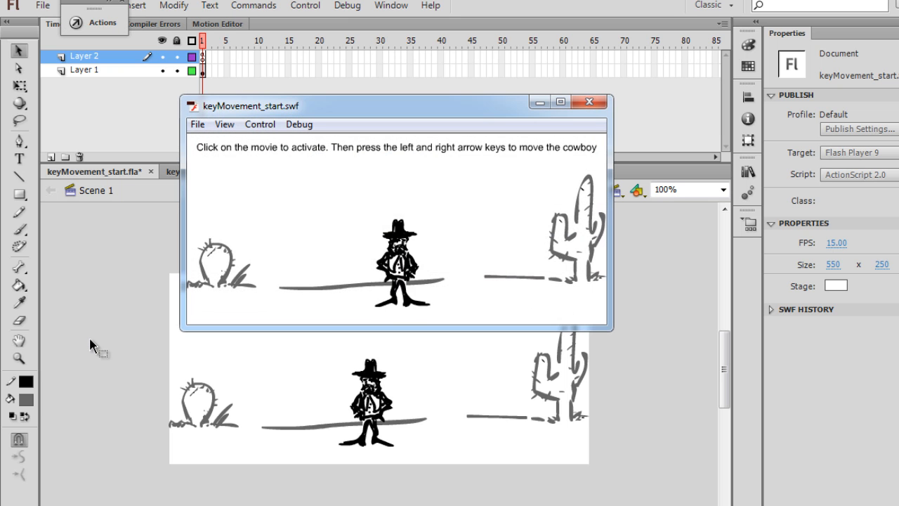
Step: Close the test movie and enter the mc-cowboy clip's timeline at its run frames
{"action": "key", "text": "Left"}
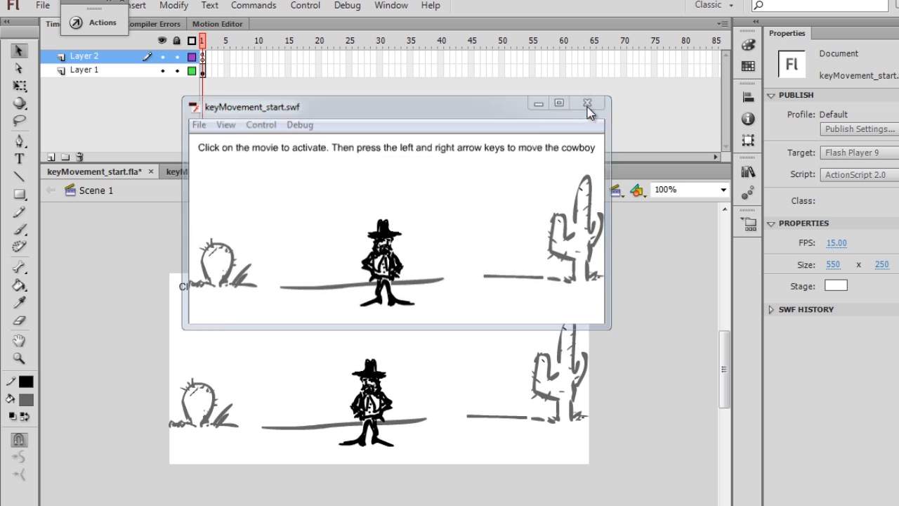
{"action": "left_click", "coordinate": [587, 104]}
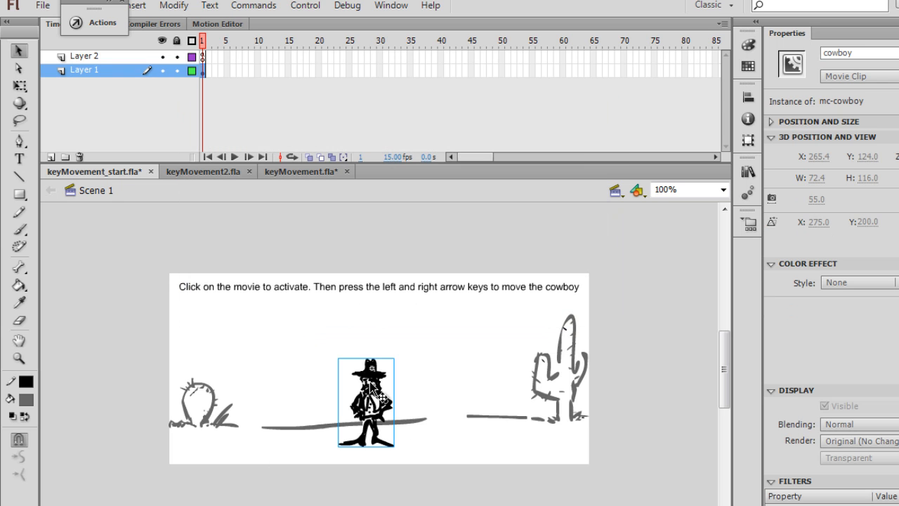
{"action": "double_click", "coordinate": [366, 402]}
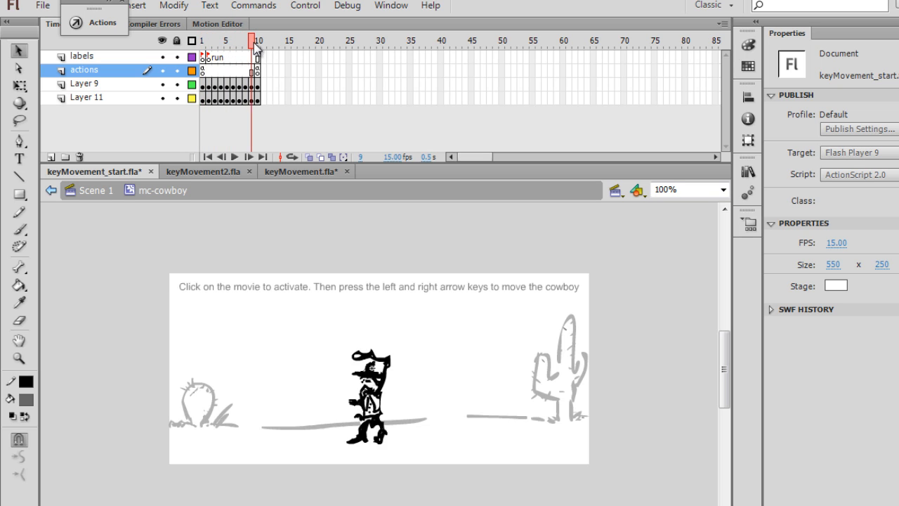
{"action": "left_click", "coordinate": [261, 39]}
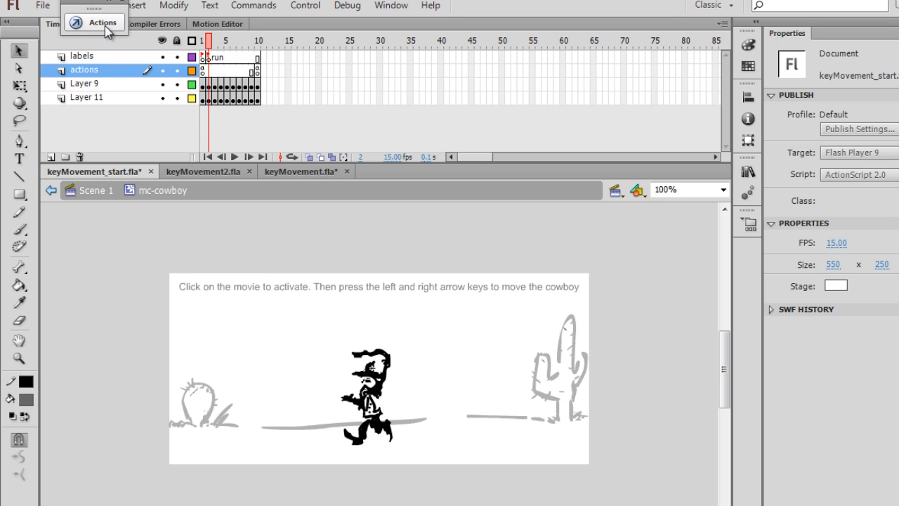
{"action": "mouse_move", "coordinate": [160, 117]}
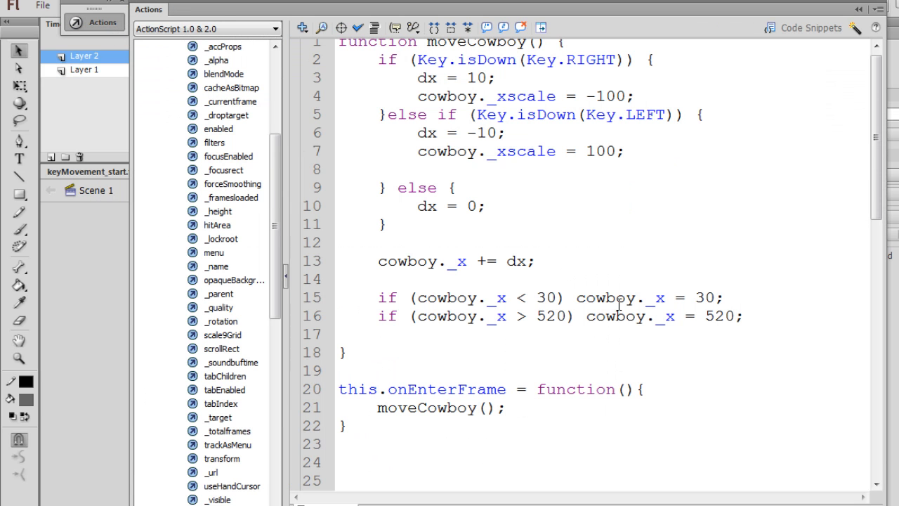
Step: Copy the 'if (dx != 0 ...) gotoAndPlay("run")' block from the commented code into moveCowboy after the boundary checks
{"action": "scroll", "scroll_direction": "down", "scroll_amount": 3}
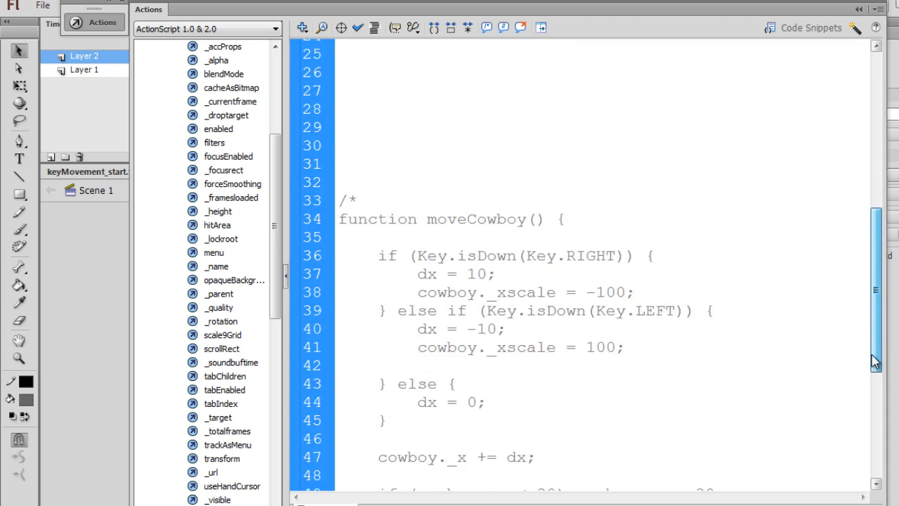
{"action": "scroll", "scroll_direction": "down", "scroll_amount": 3}
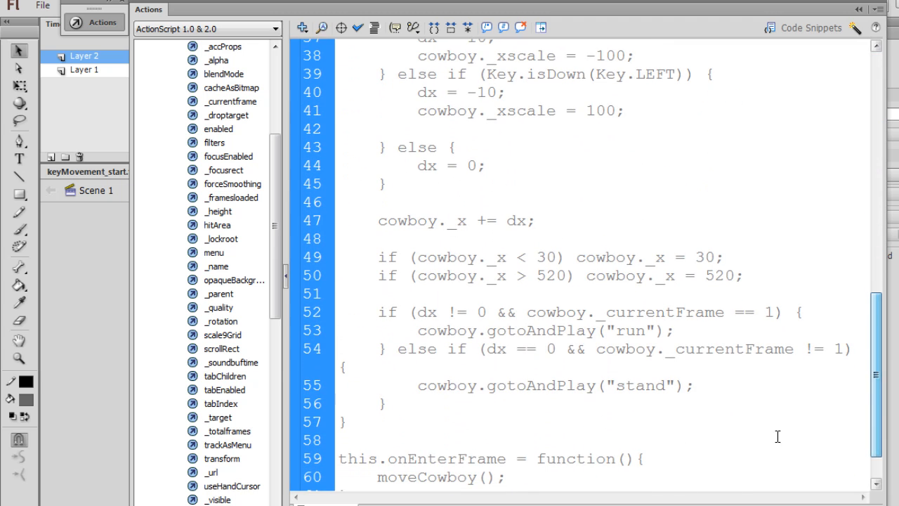
{"action": "left_click_drag", "start_coordinate": [379, 312], "coordinate": [391, 349]}
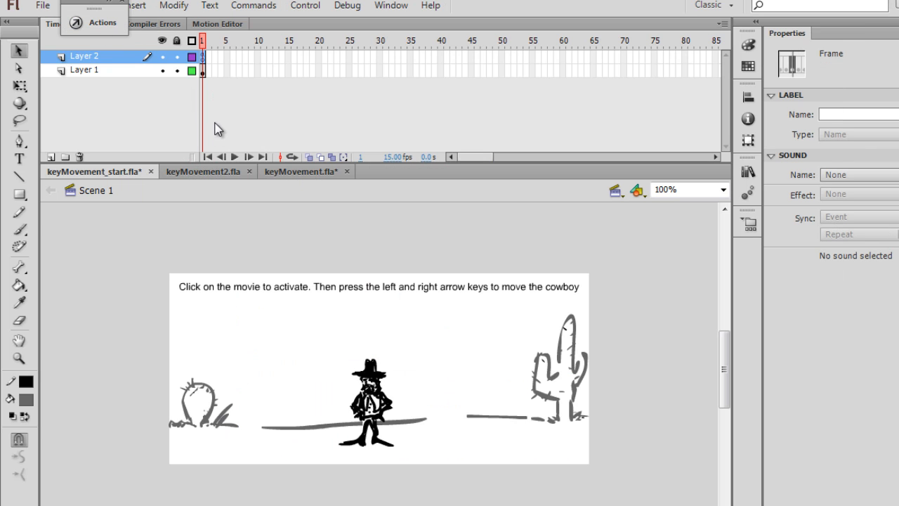
{"action": "left_click", "coordinate": [103, 22]}
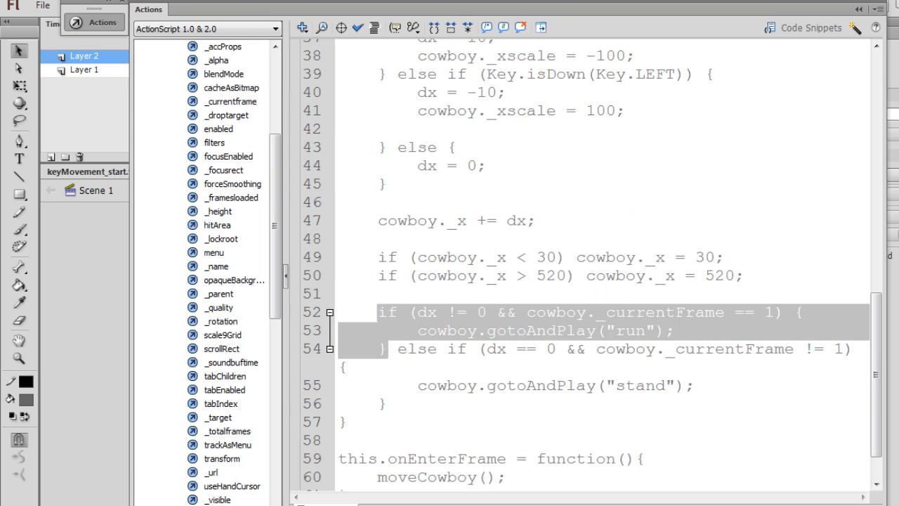
{"action": "scroll", "scroll_direction": "up", "scroll_amount": 3}
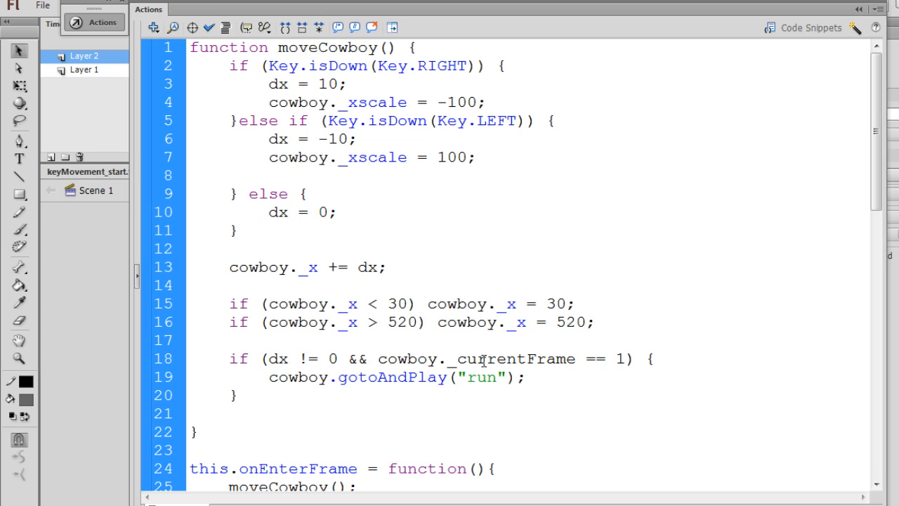
{"action": "mouse_move", "coordinate": [278, 166]}
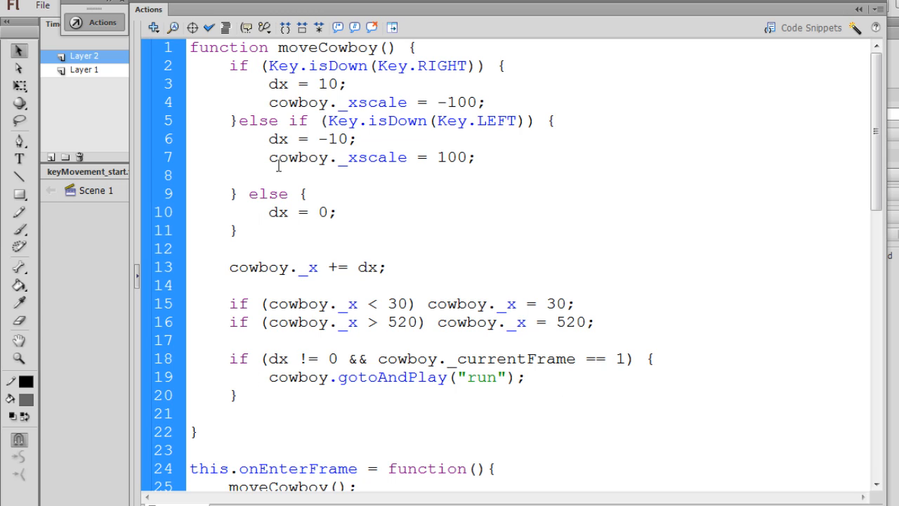
Step: Review the dx = 0, -10 speed and dx != 0 condition parts of the moveCowboy run check
{"action": "double_click", "coordinate": [295, 211]}
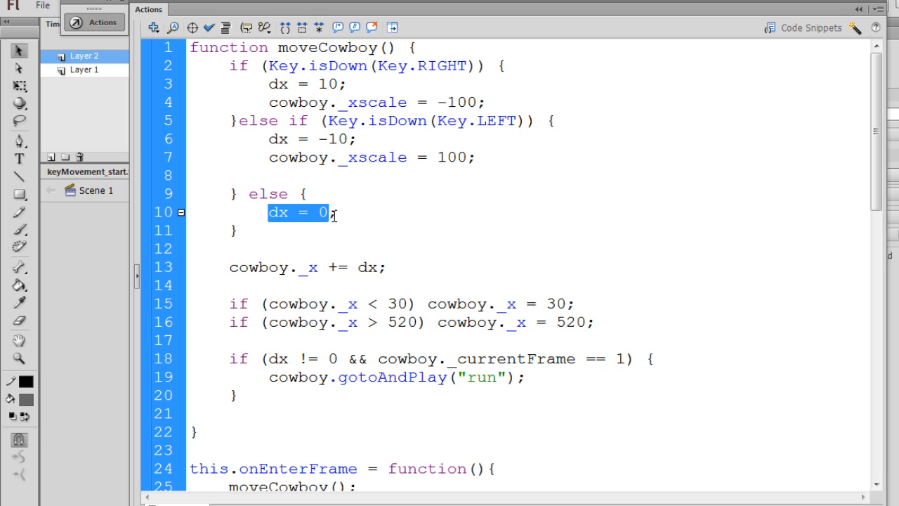
{"action": "mouse_move", "coordinate": [433, 258]}
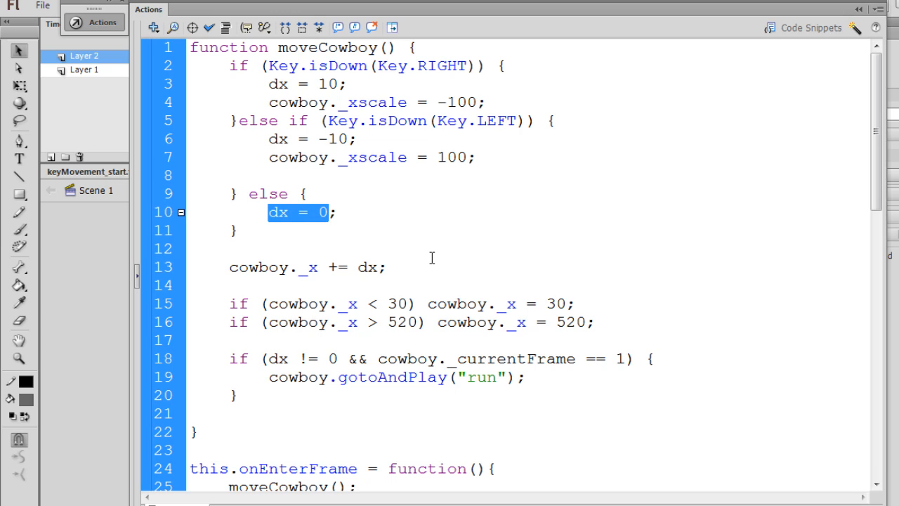
{"action": "double_click", "coordinate": [327, 84]}
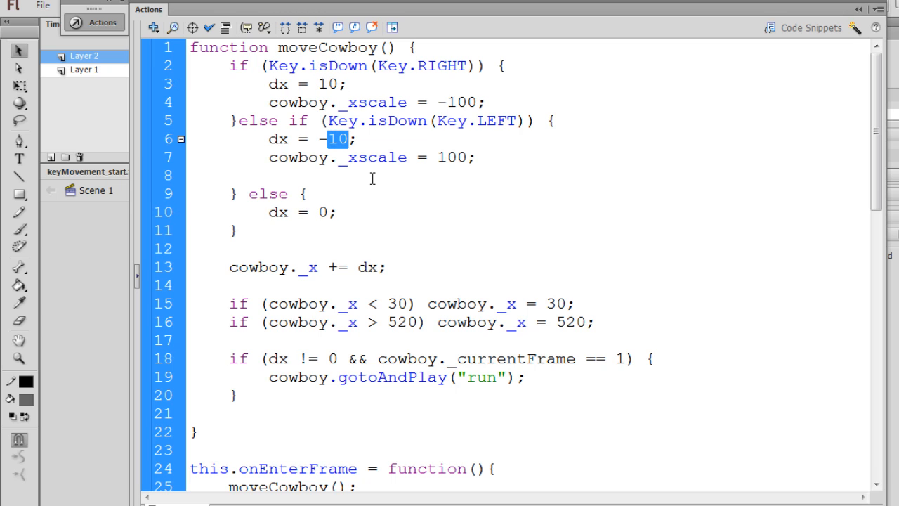
{"action": "mouse_move", "coordinate": [374, 232]}
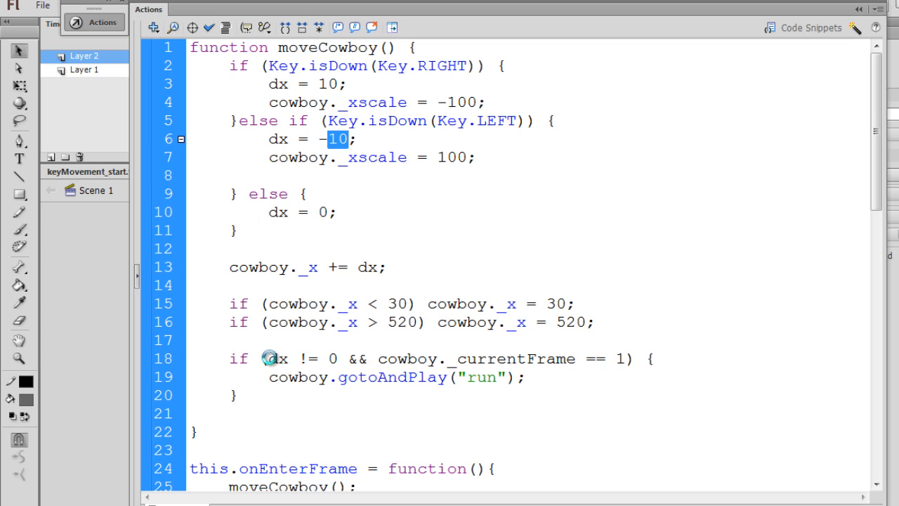
{"action": "left_click", "coordinate": [302, 358]}
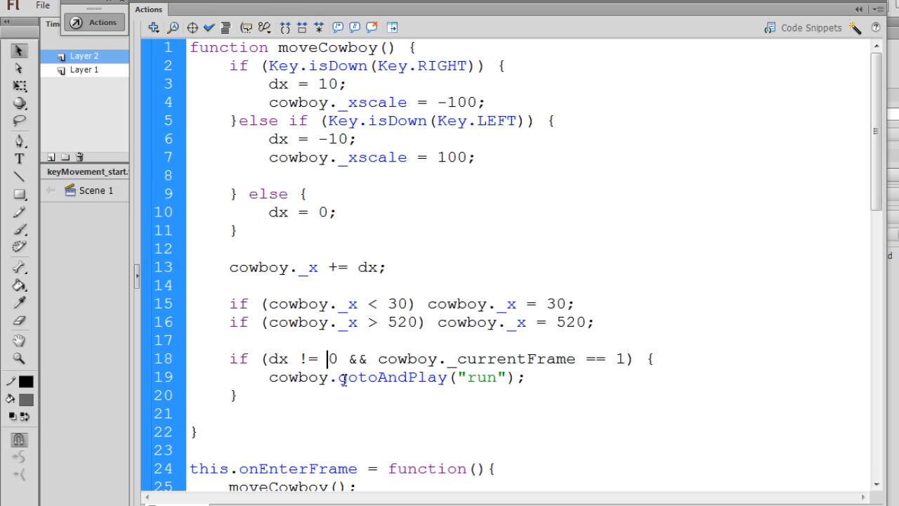
{"action": "double_click", "coordinate": [323, 139]}
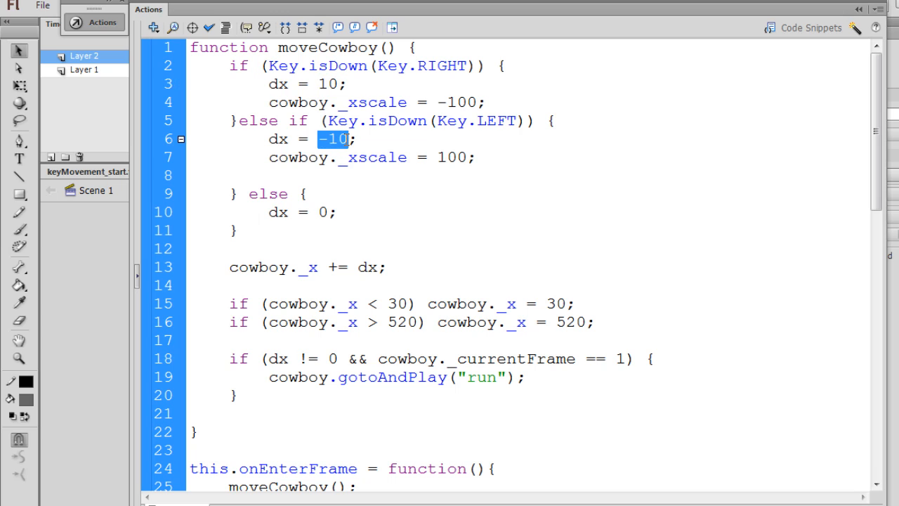
{"action": "mouse_move", "coordinate": [348, 143]}
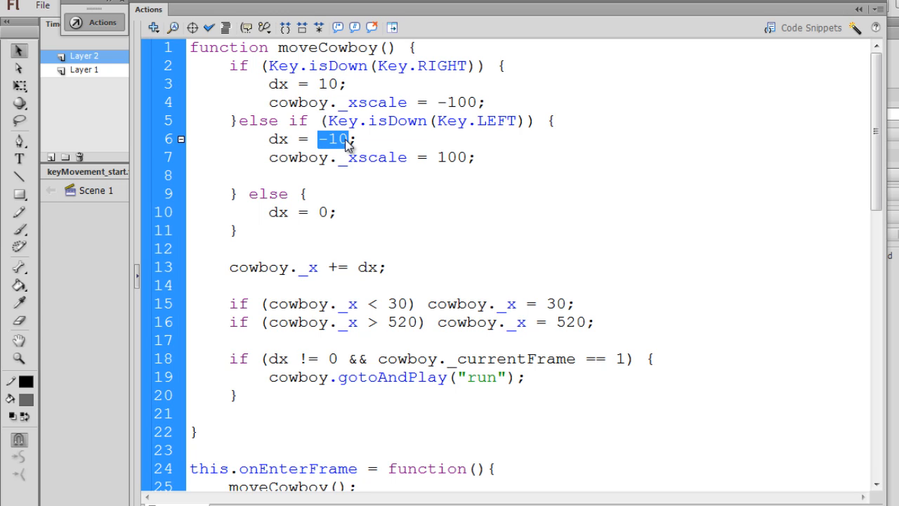
{"action": "mouse_move", "coordinate": [330, 188]}
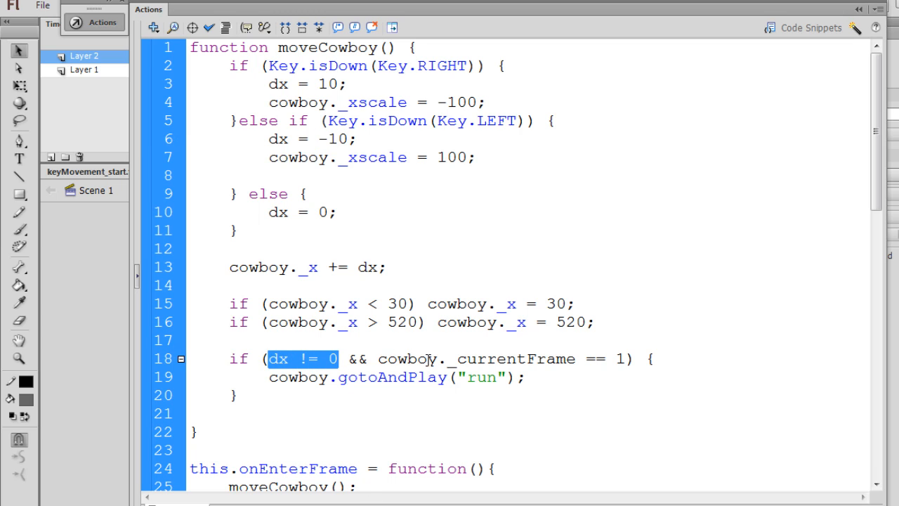
{"action": "double_click", "coordinate": [477, 359]}
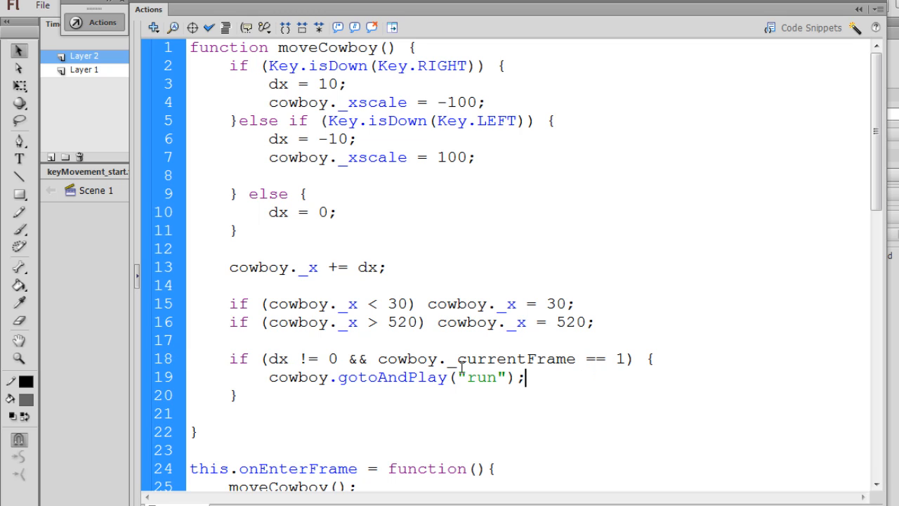
{"action": "mouse_move", "coordinate": [573, 365]}
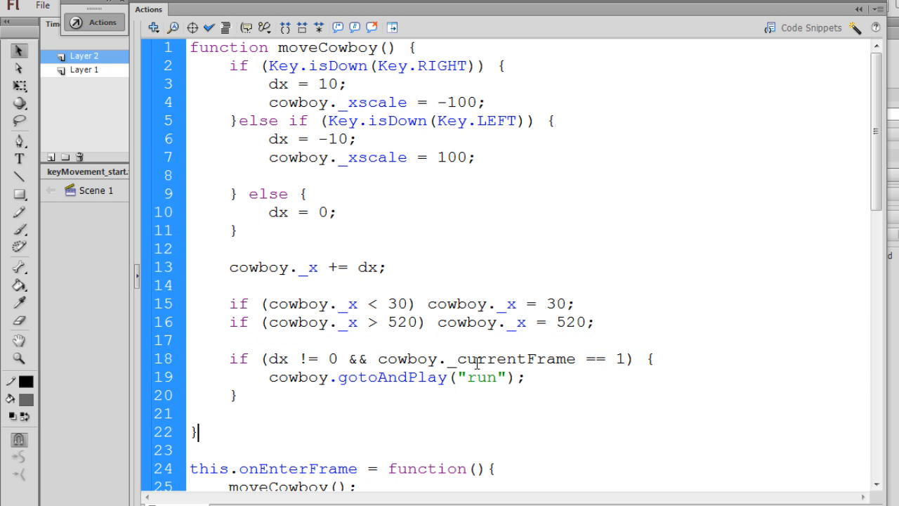
{"action": "mouse_move", "coordinate": [140, 283]}
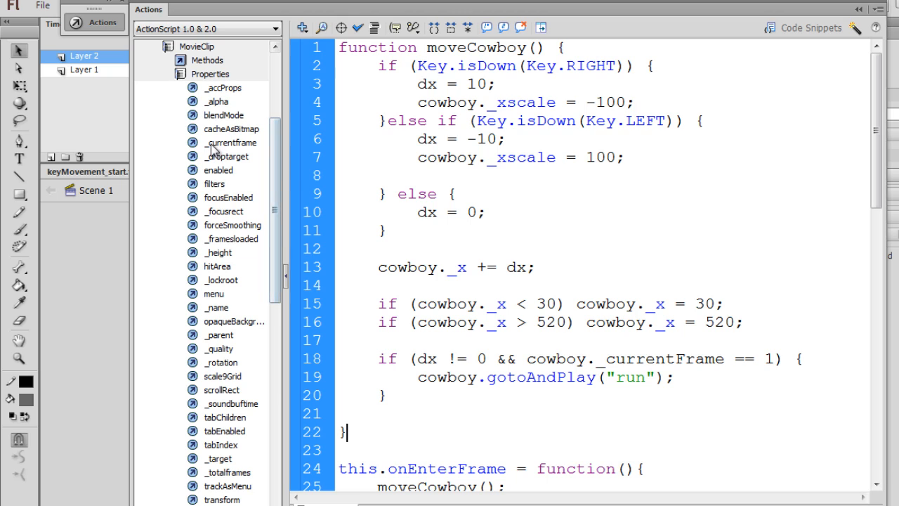
{"action": "mouse_move", "coordinate": [332, 233]}
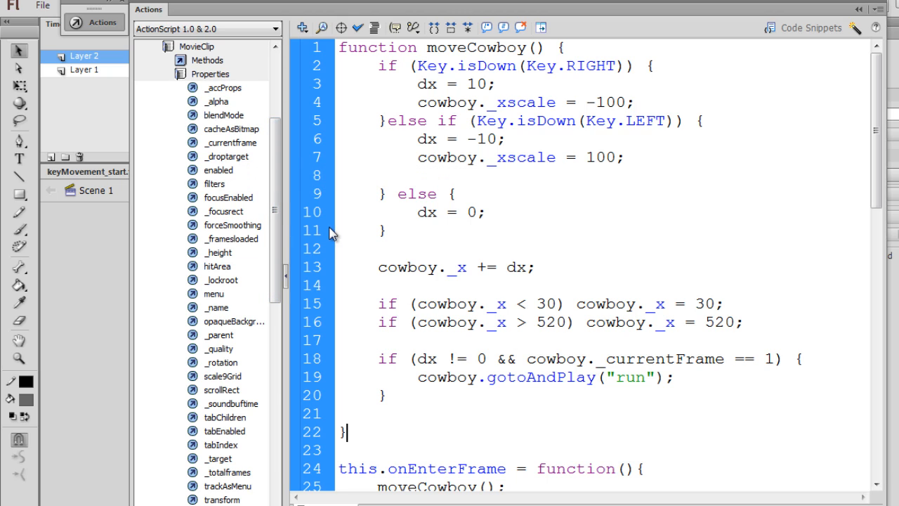
{"action": "mouse_move", "coordinate": [230, 143]}
{"action": "type", "text": "f"}
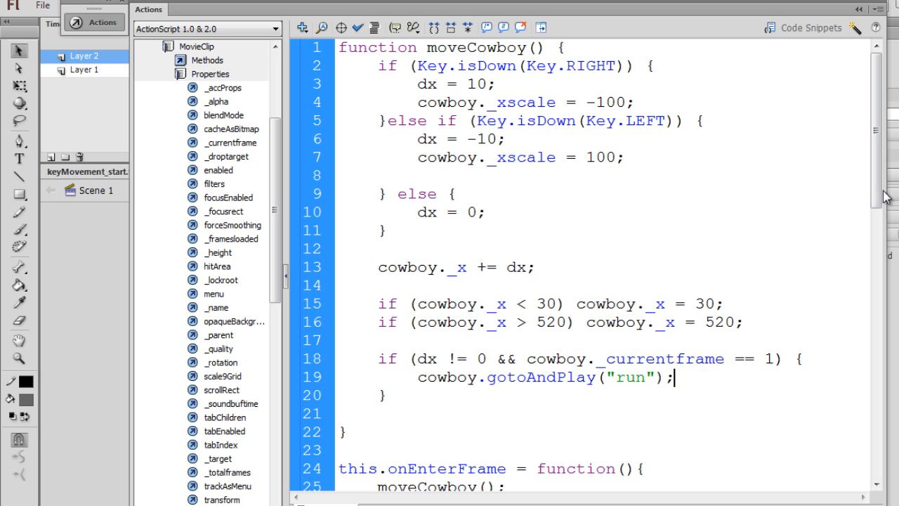
{"action": "scroll", "scroll_direction": "down", "scroll_amount": 3}
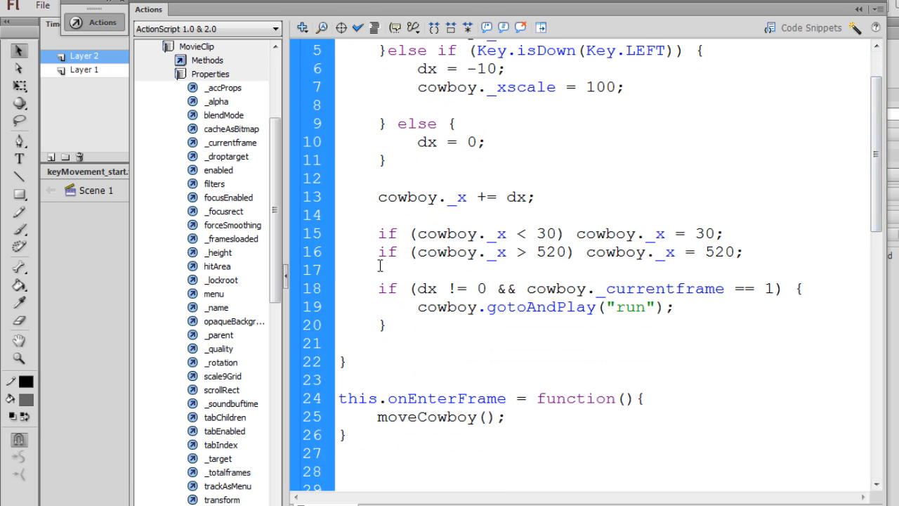
{"action": "left_click", "coordinate": [673, 306]}
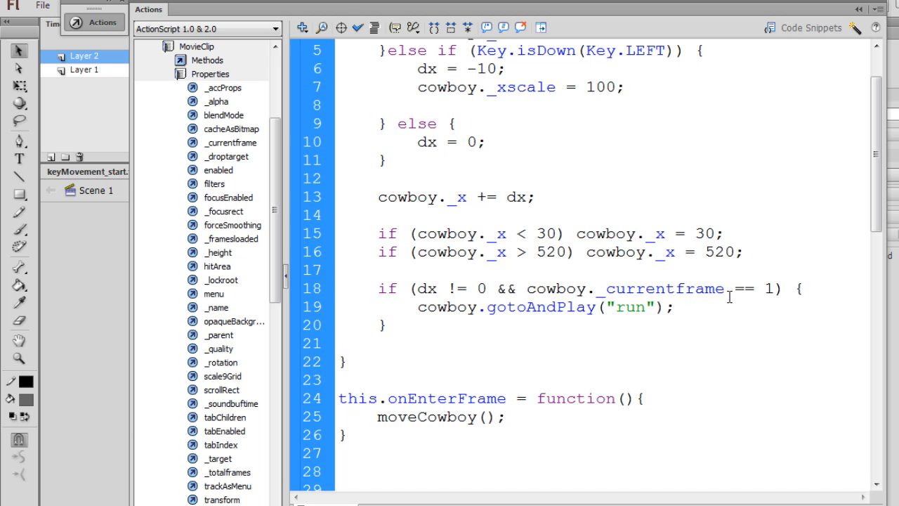
{"action": "double_click", "coordinate": [742, 288]}
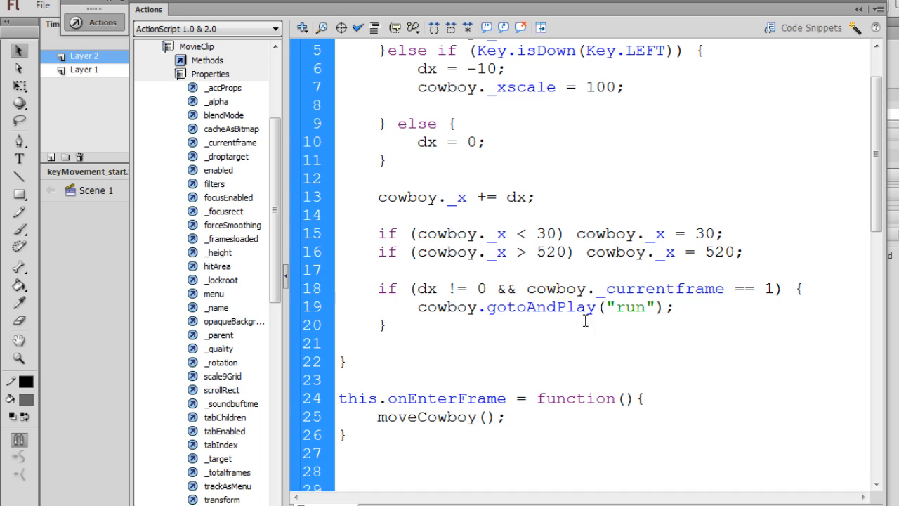
{"action": "left_click", "coordinate": [674, 308]}
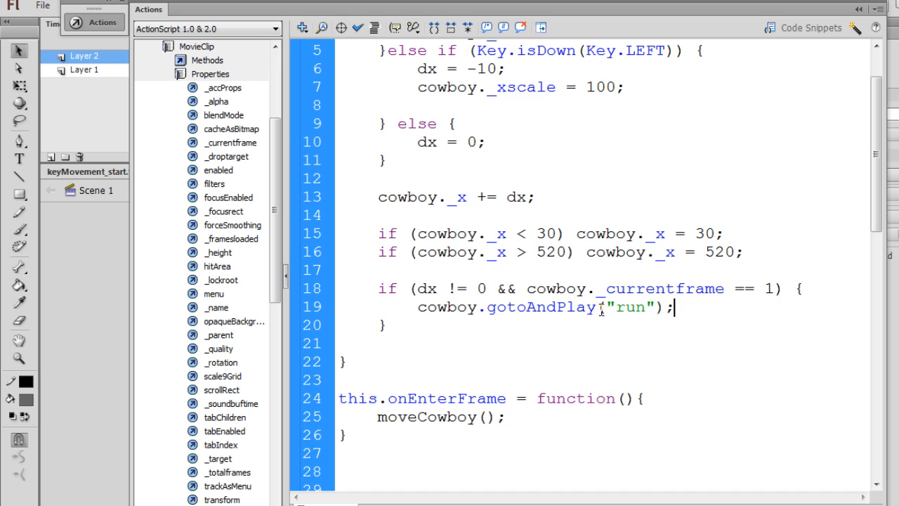
{"action": "double_click", "coordinate": [630, 306]}
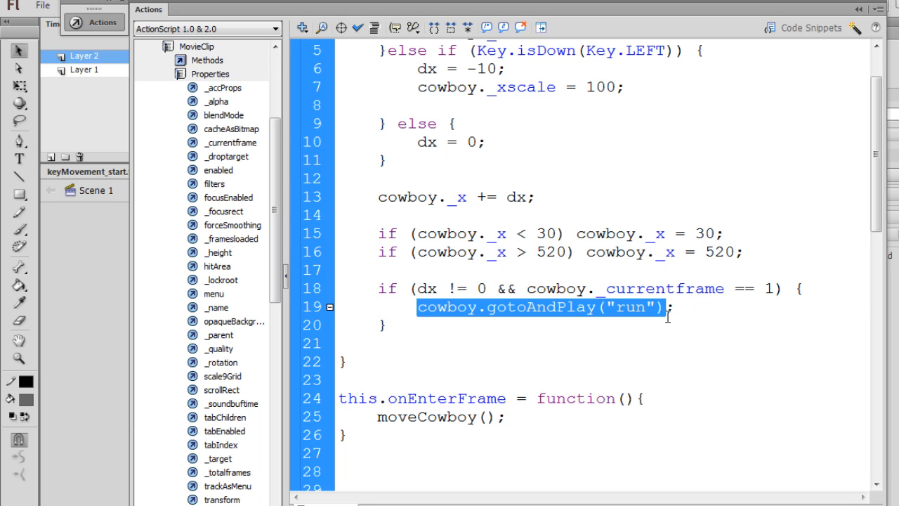
Step: Preview the cowboy playing its run animation with the arrow keys, then close the test movie
{"action": "left_click", "coordinate": [615, 306]}
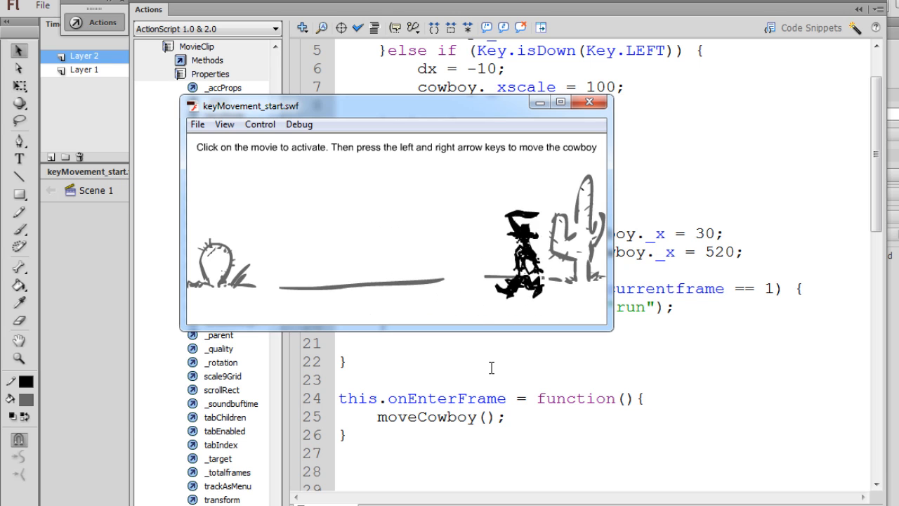
{"action": "key", "text": "Left"}
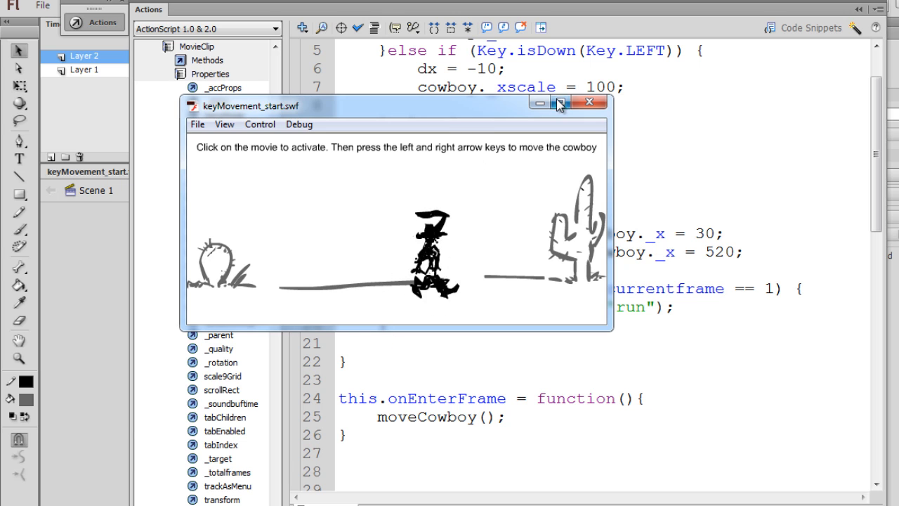
{"action": "left_click", "coordinate": [588, 101]}
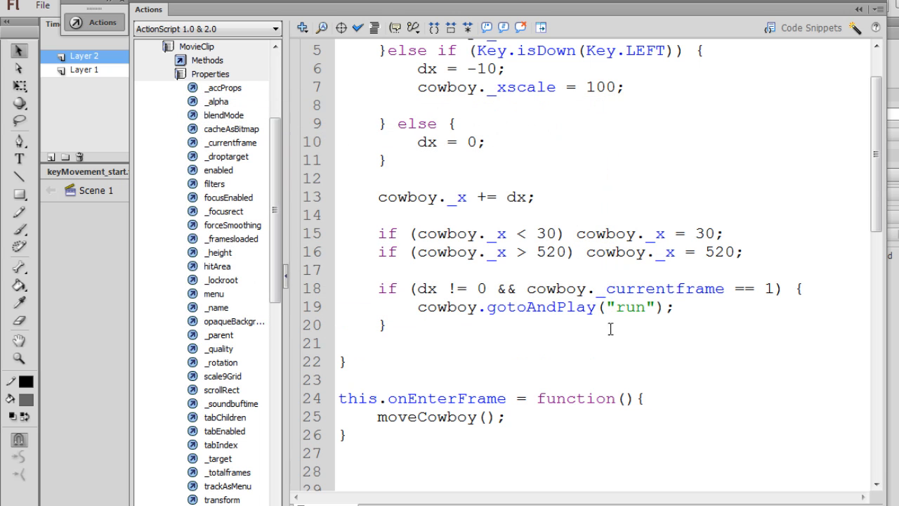
{"action": "mouse_move", "coordinate": [753, 287]}
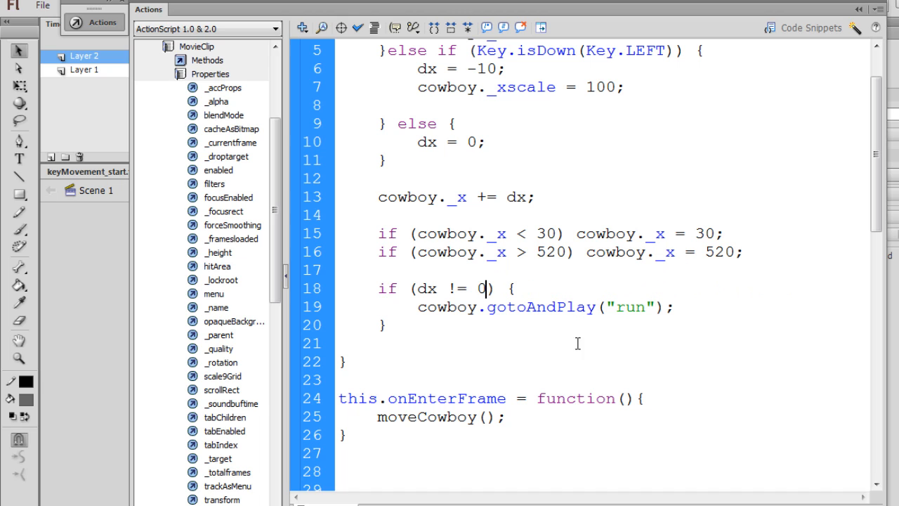
Step: Test the movie with only the dx != 0 check, run the cowboy left, then close it
{"action": "key", "text": "ctrl+Return"}
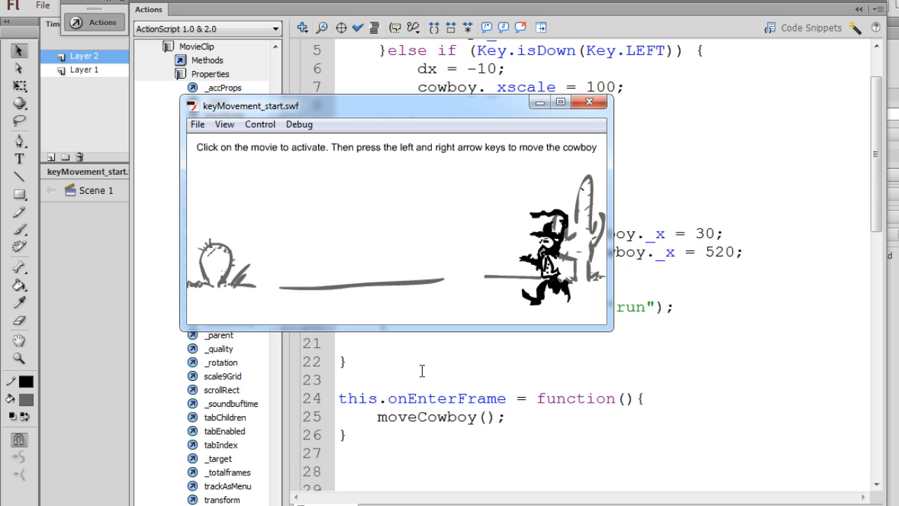
{"action": "key", "text": "Left"}
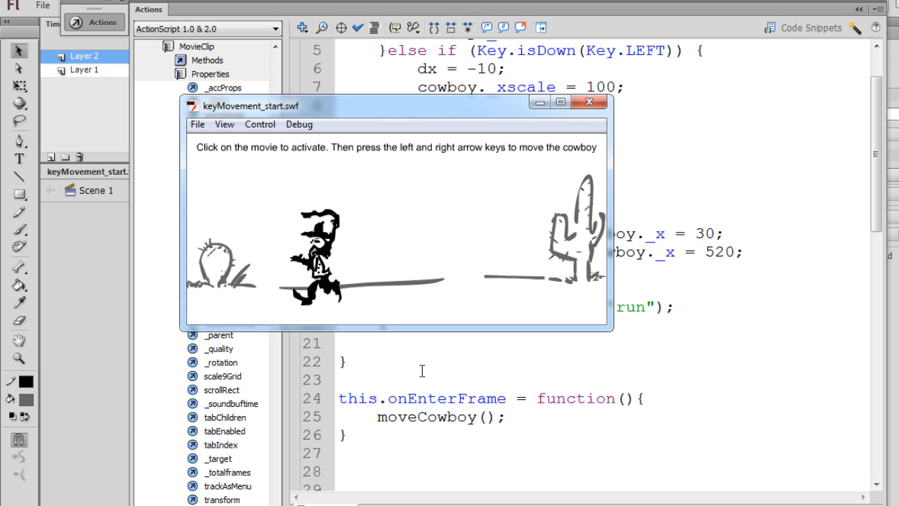
{"action": "left_click", "coordinate": [590, 101]}
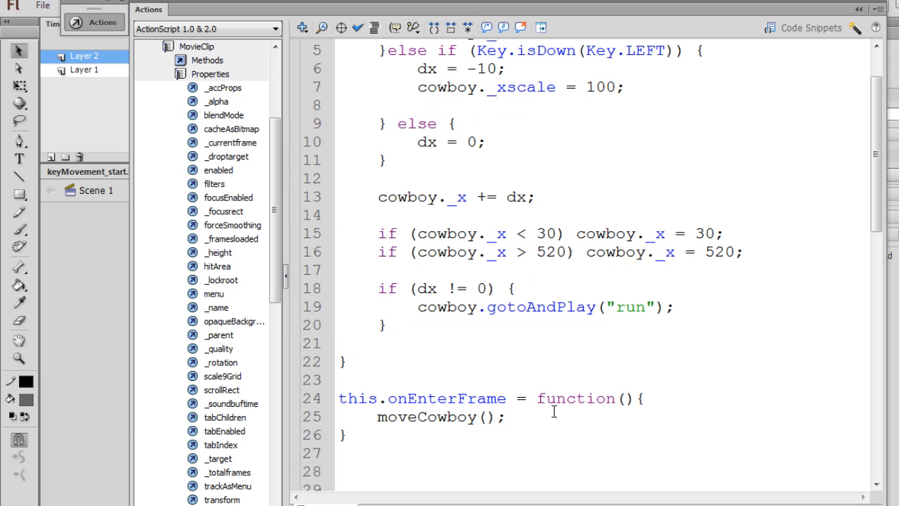
{"action": "mouse_move", "coordinate": [618, 308]}
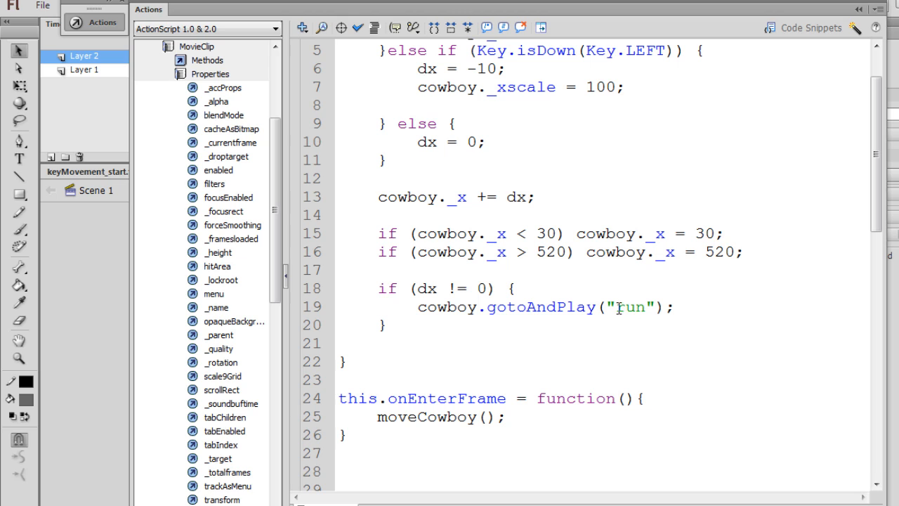
Step: Restore '&& cowboy._currentframe == 1' in the line 18 run condition
{"action": "double_click", "coordinate": [631, 306]}
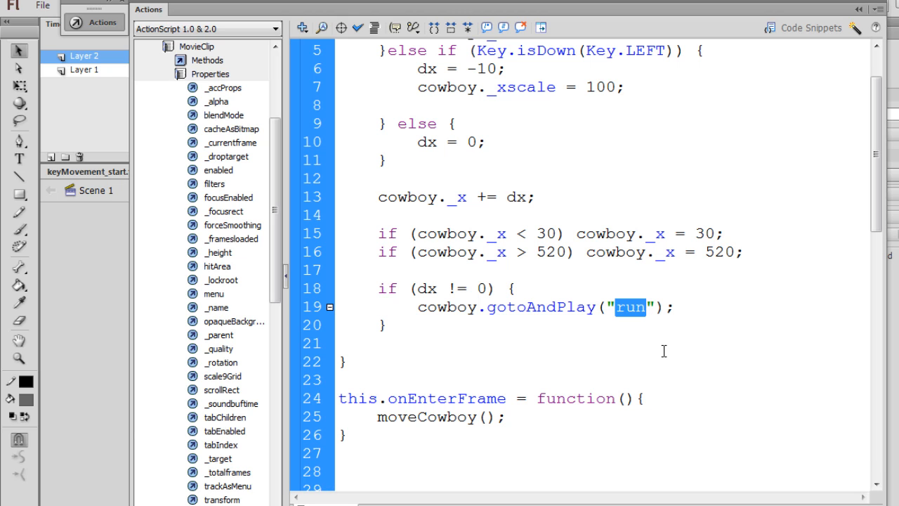
{"action": "mouse_move", "coordinate": [639, 337]}
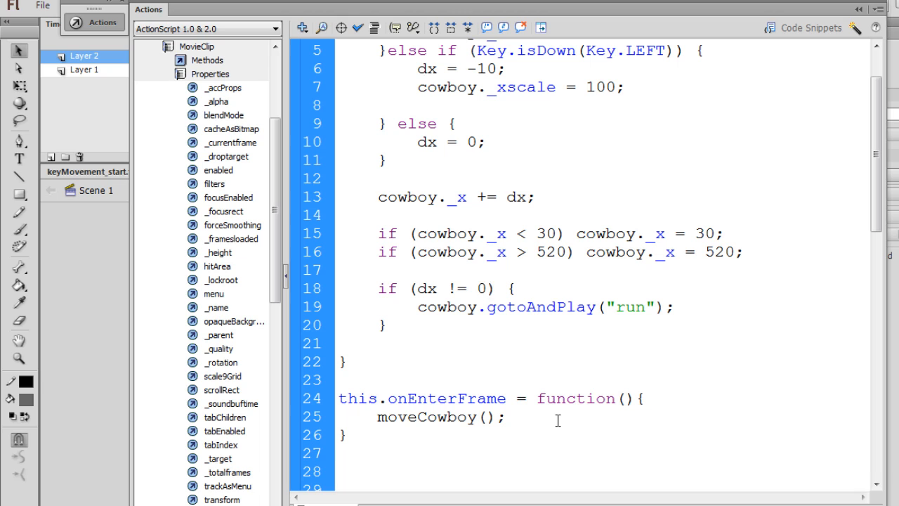
{"action": "type", "text": "&& cowboy._currentframe == 1"}
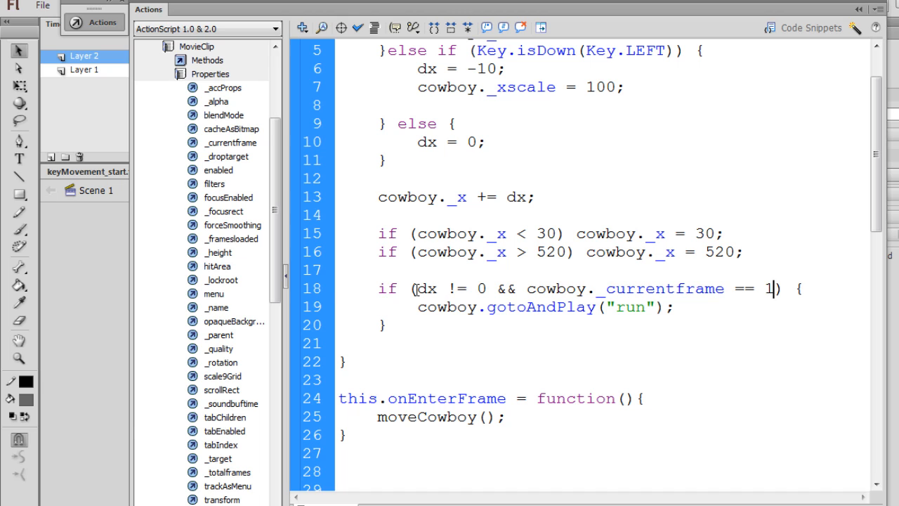
{"action": "double_click", "coordinate": [427, 290]}
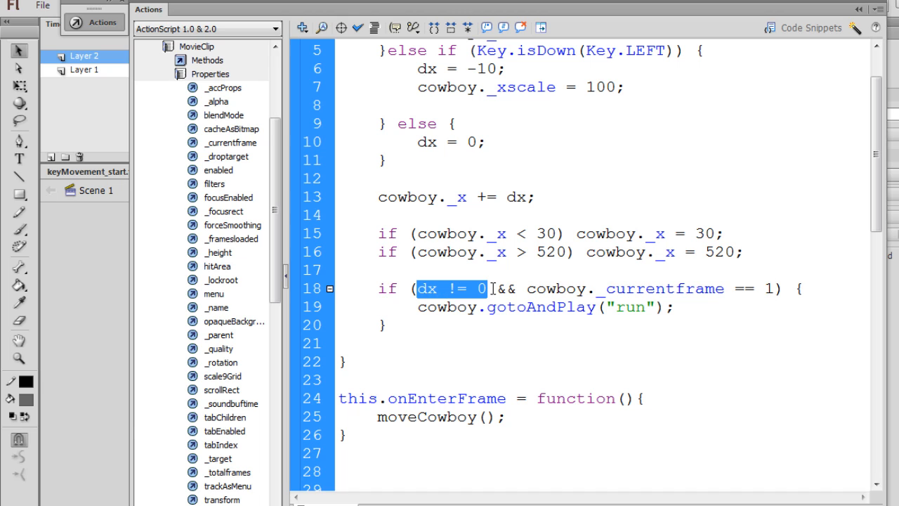
{"action": "mouse_move", "coordinate": [646, 290]}
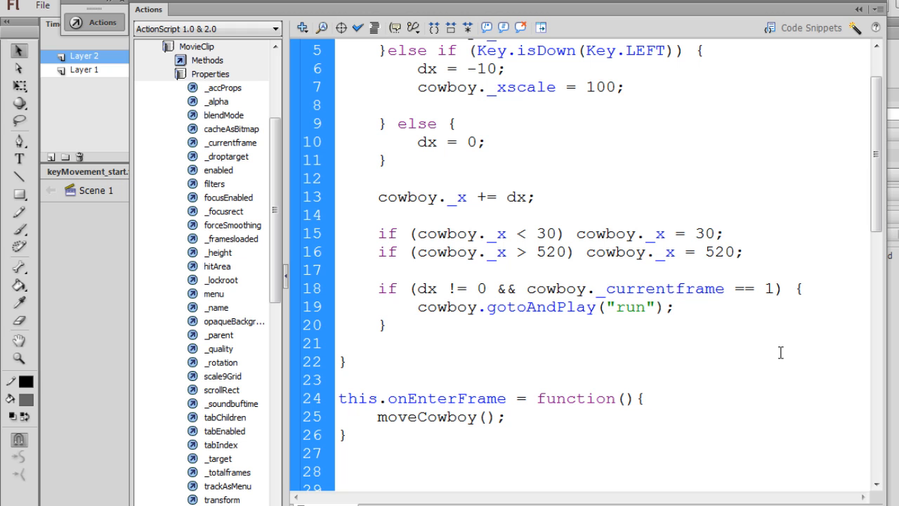
Step: Paste the else-if branch playing "stand" when dx == 0 and _currentframe isn't 1, fixing the casing
{"action": "scroll", "scroll_direction": "down", "scroll_amount": 3}
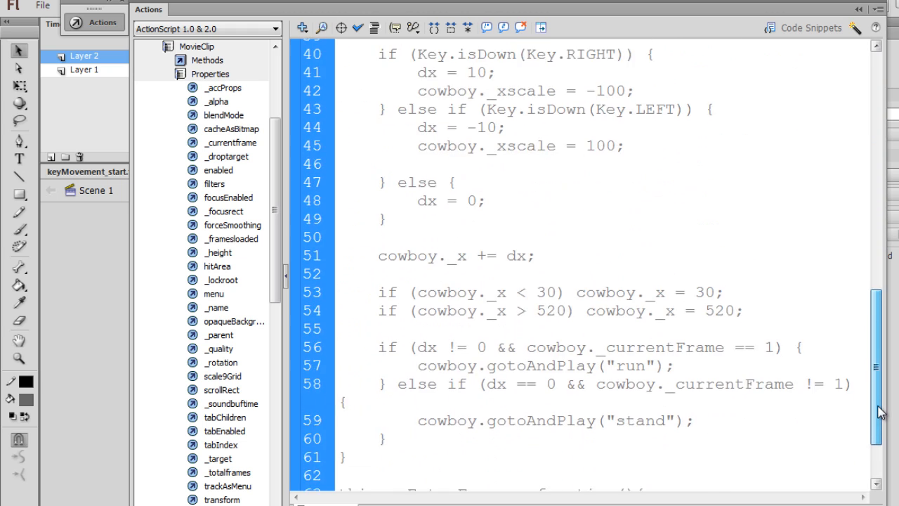
{"action": "scroll", "scroll_direction": "down", "scroll_amount": 3}
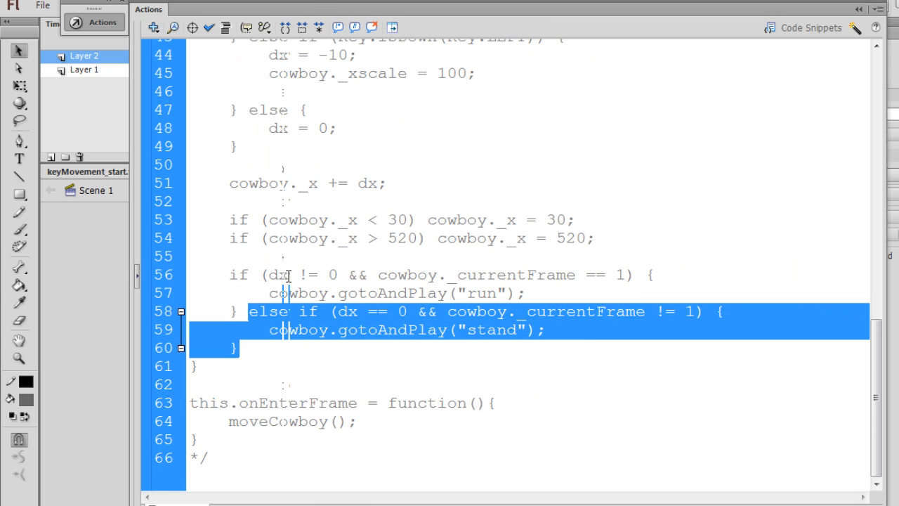
{"action": "key", "text": "Delete"}
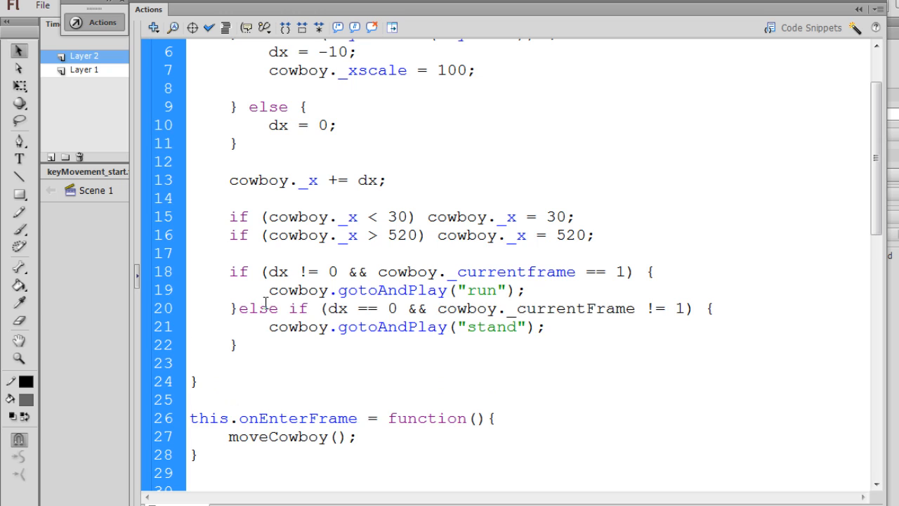
{"action": "mouse_move", "coordinate": [361, 316]}
{"action": "type", "text": "f"}
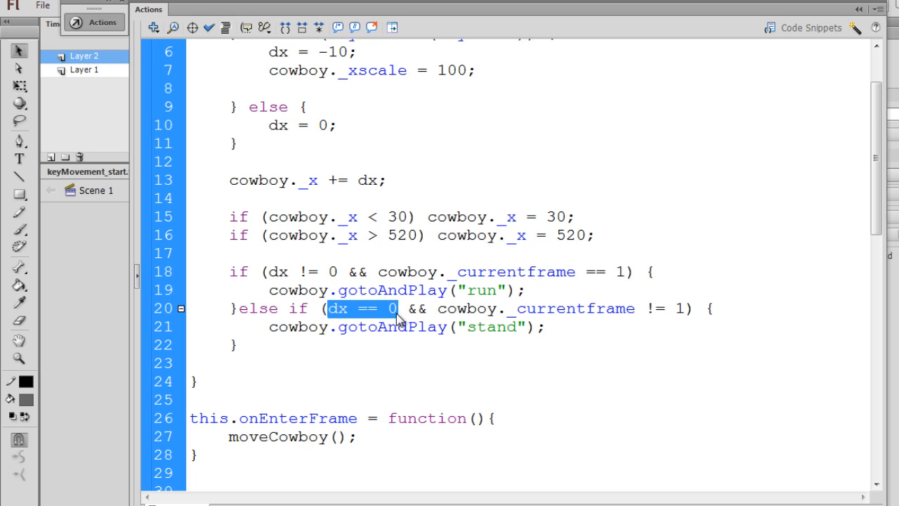
{"action": "left_click", "coordinate": [439, 309]}
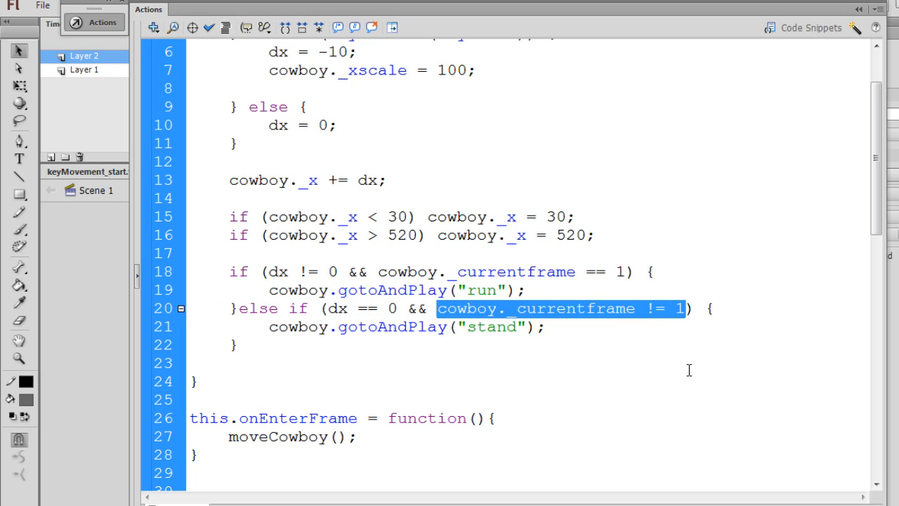
{"action": "mouse_move", "coordinate": [359, 337]}
{"action": "type", "text": "S"}
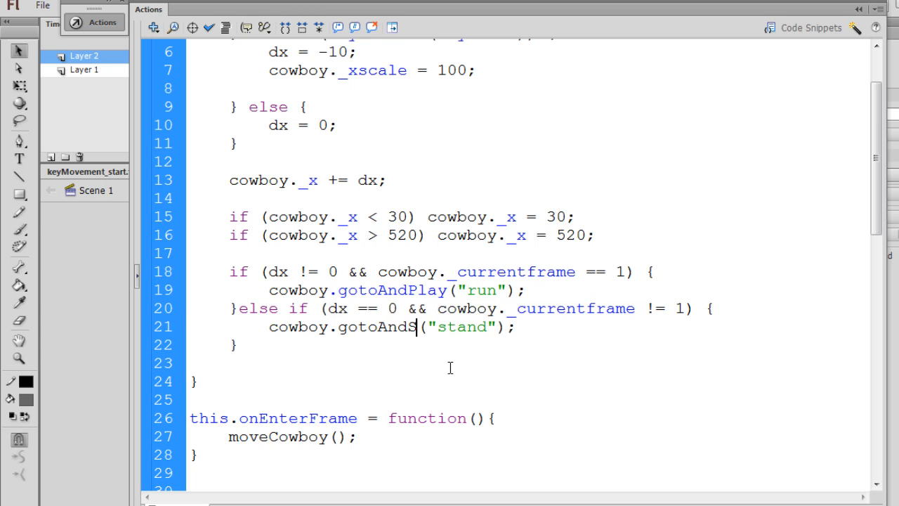
Step: Change the stand branch to gotoAndStop("stand") and test that the cowboy halts standing after running
{"action": "type", "text": "top"}
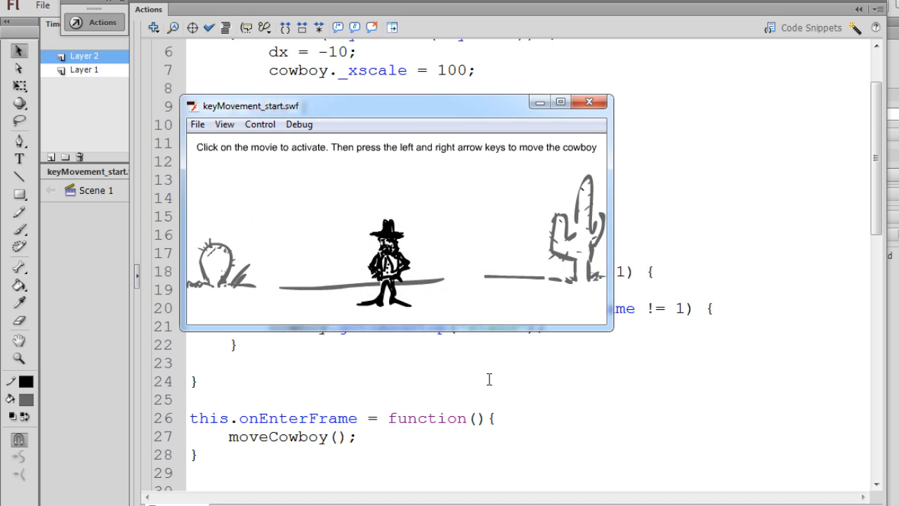
{"action": "key", "text": "right"}
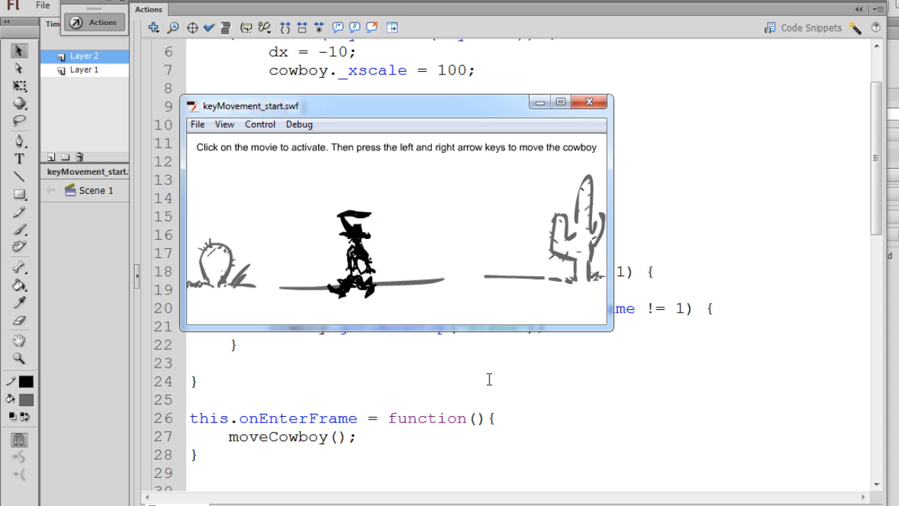
{"action": "left_click", "coordinate": [351, 259]}
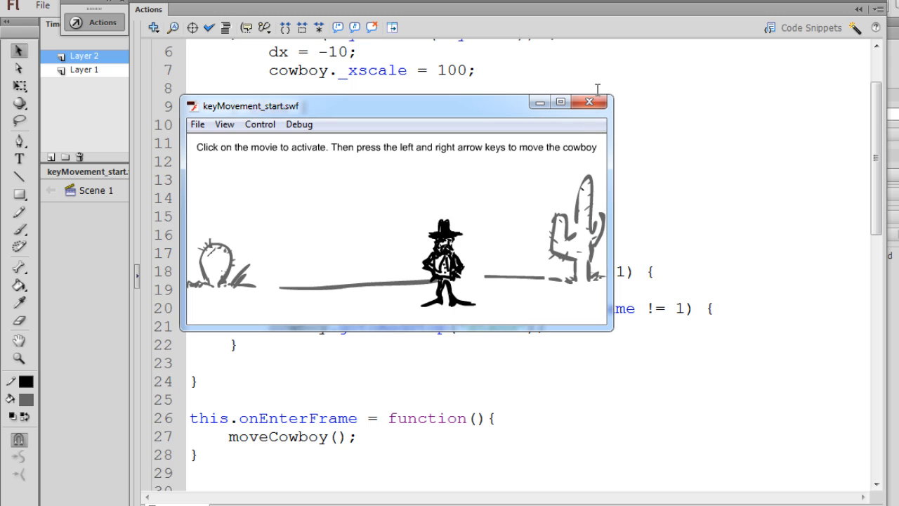
{"action": "left_click", "coordinate": [588, 101]}
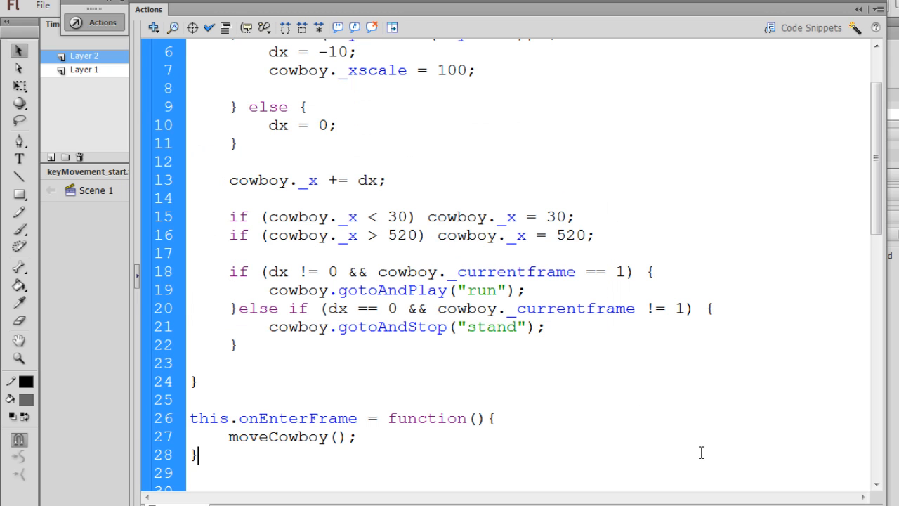